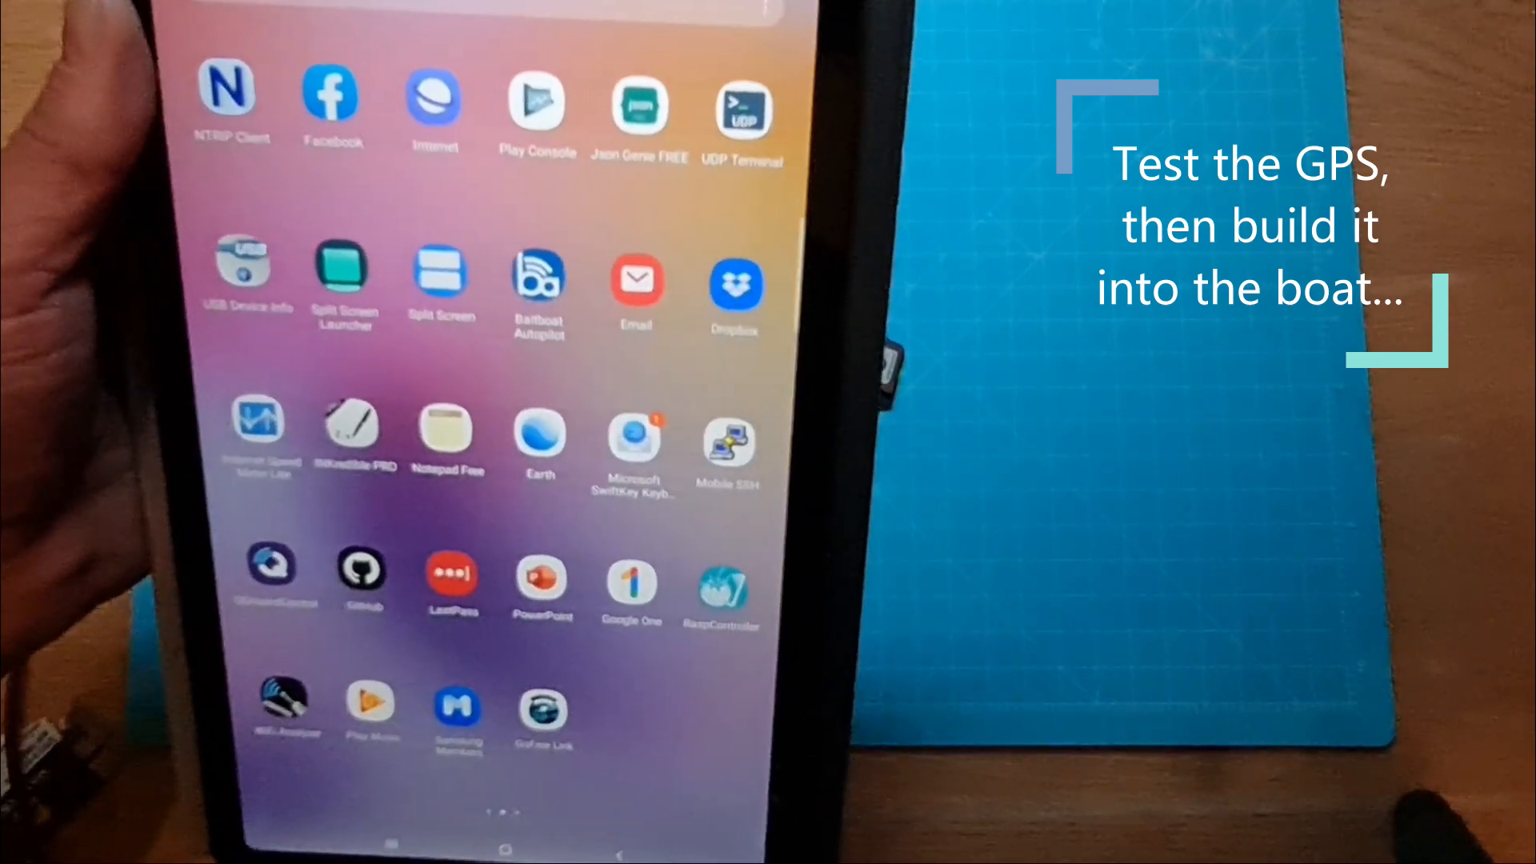
- Launch UDP Terminal and start listening for GPS packets on port 2000
click(744, 108)
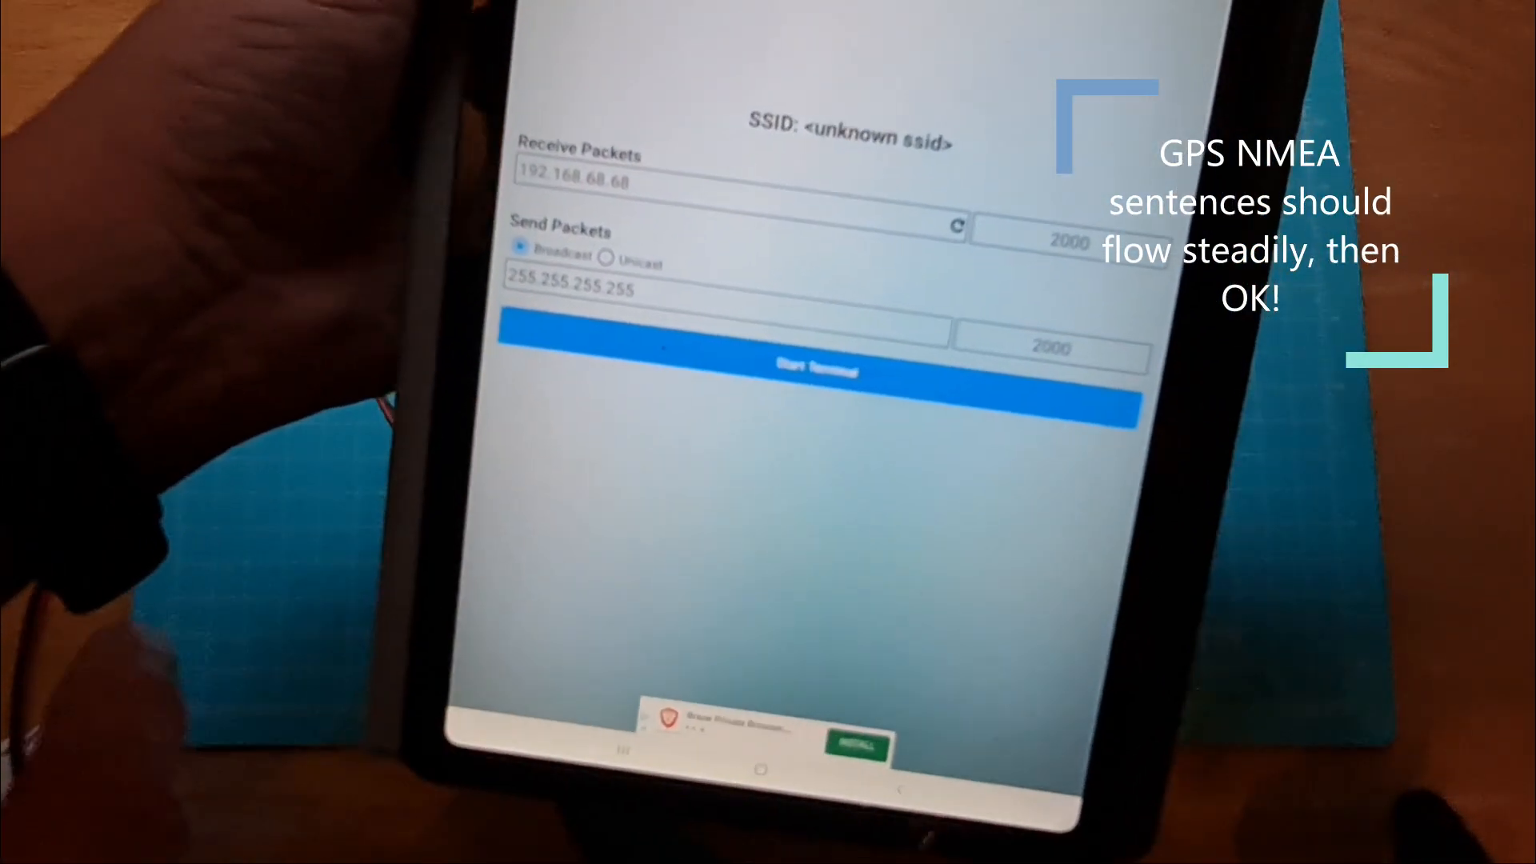
click(817, 371)
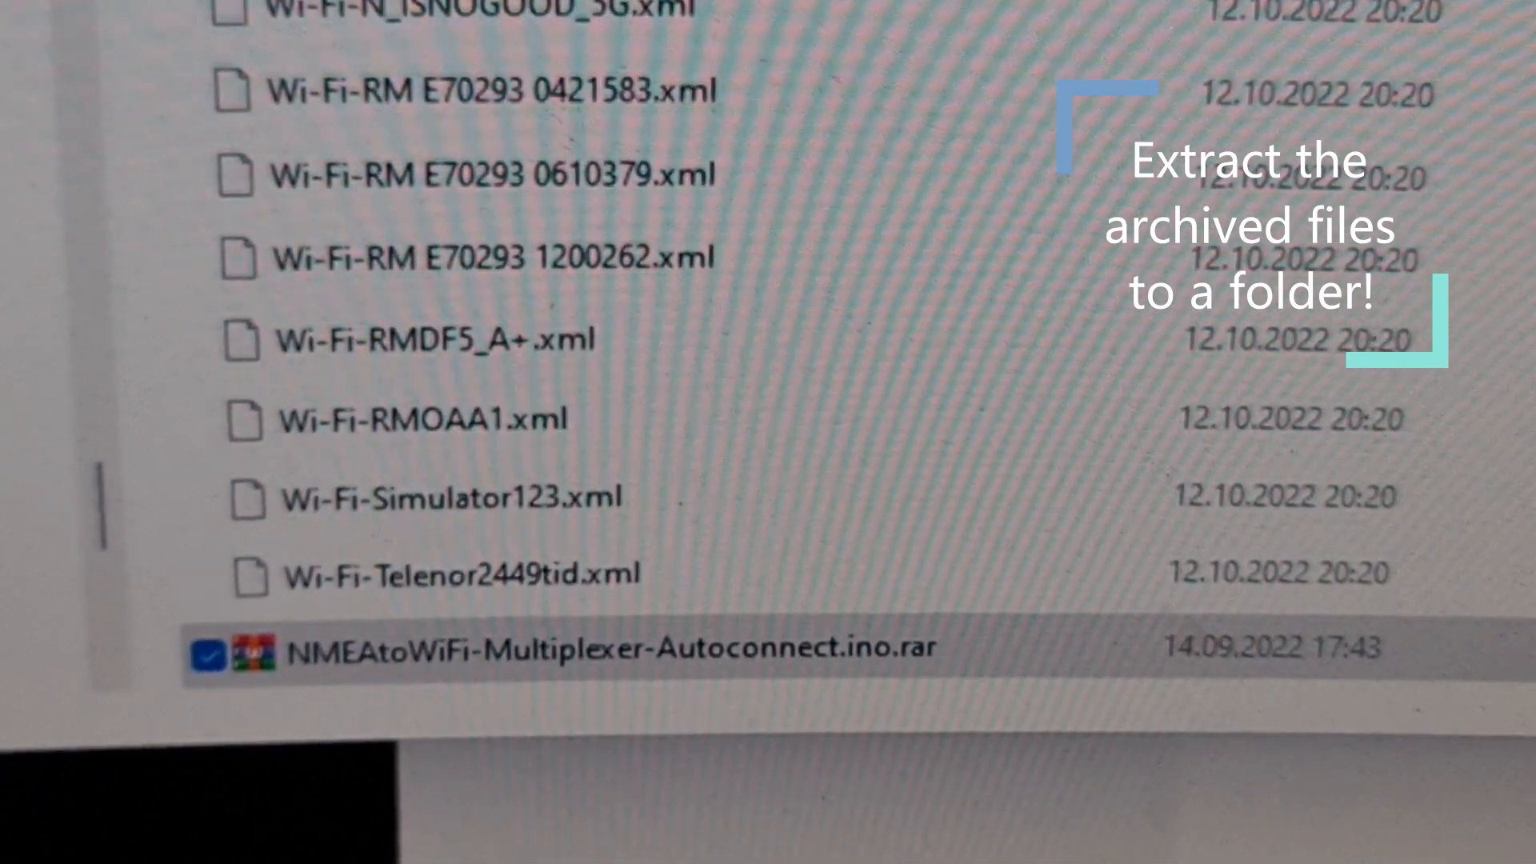
- Open the NMEAtoWiFi-Multiplexer-Autoconnect archive and extract its folder to a chosen location
double_click(568, 645)
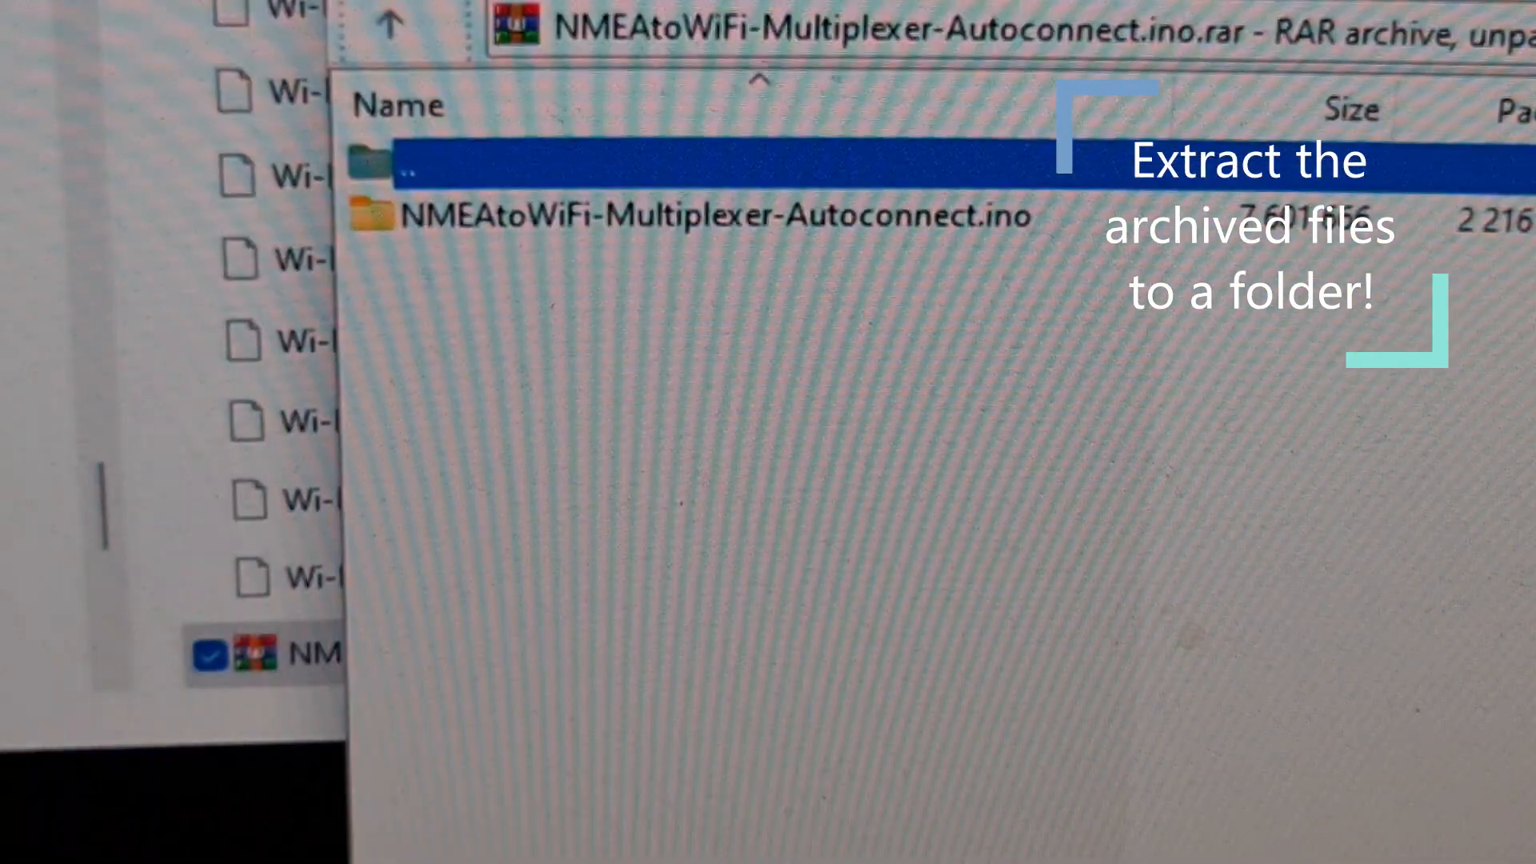
right_click(685, 215)
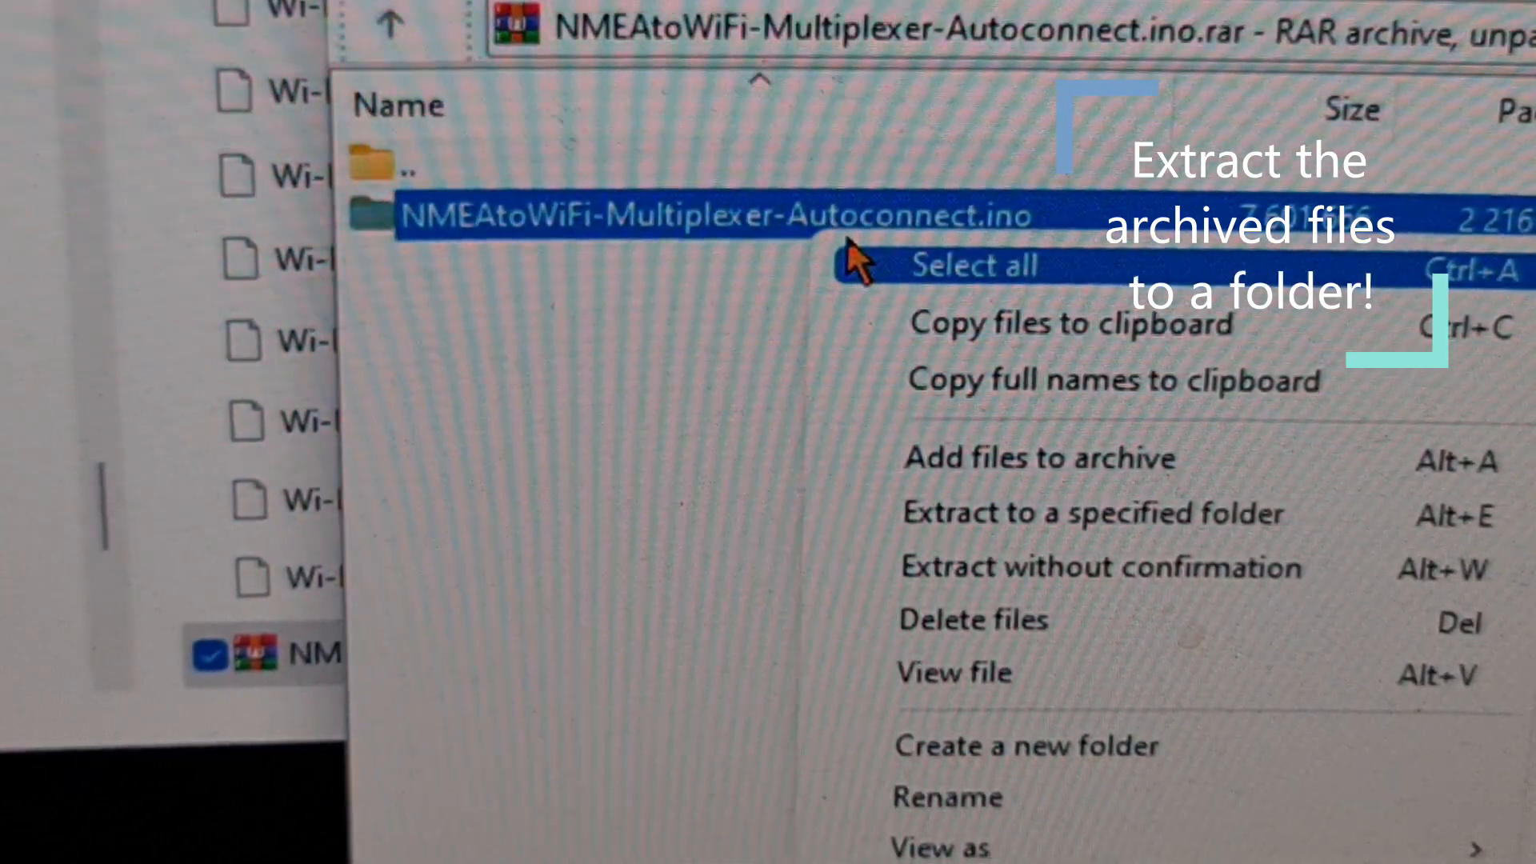
click(1090, 512)
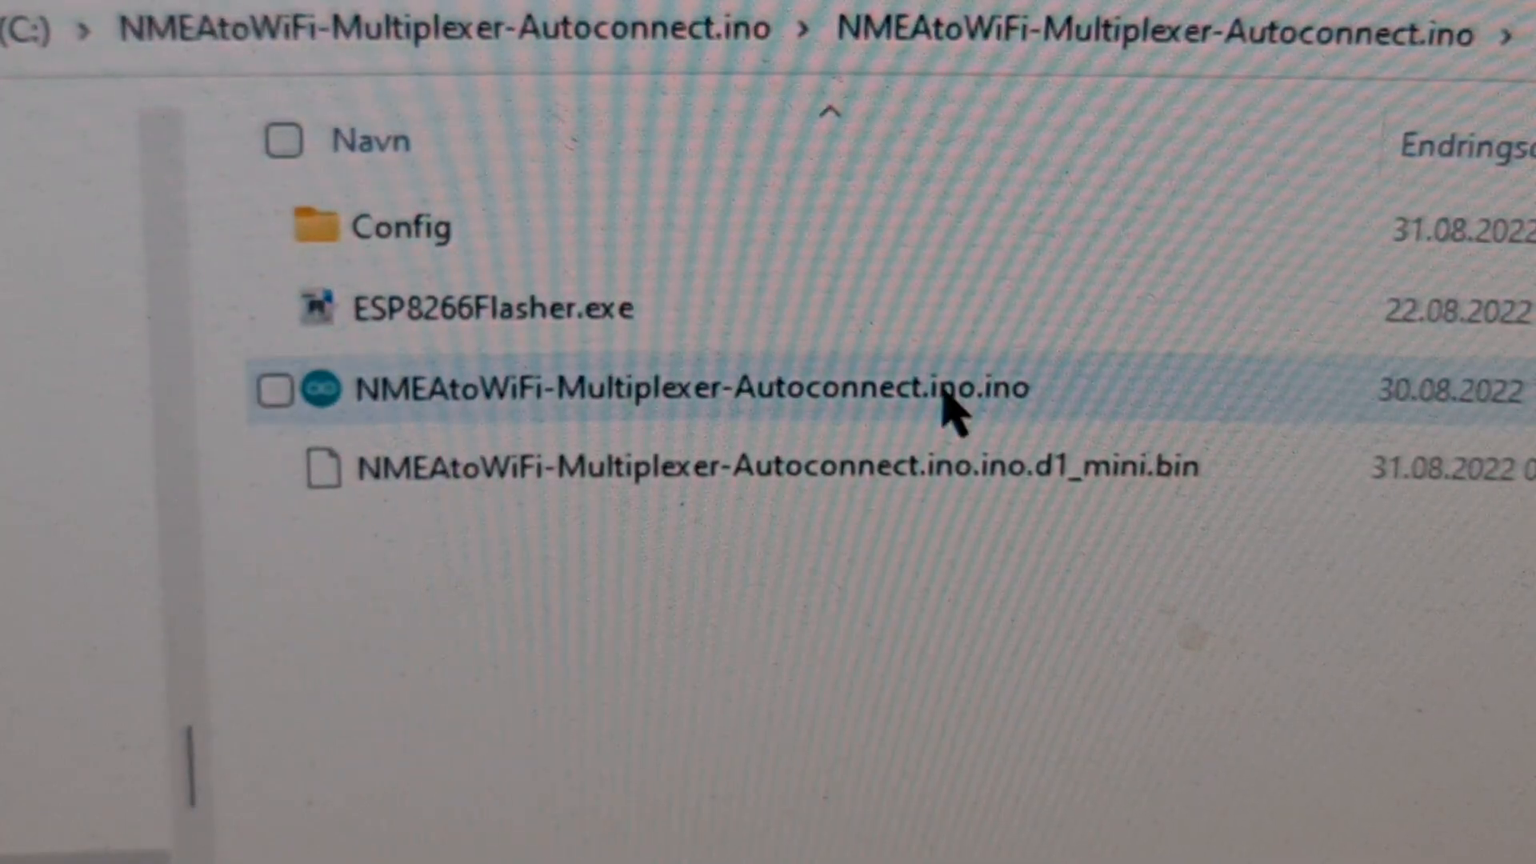
mouse_move(951, 402)
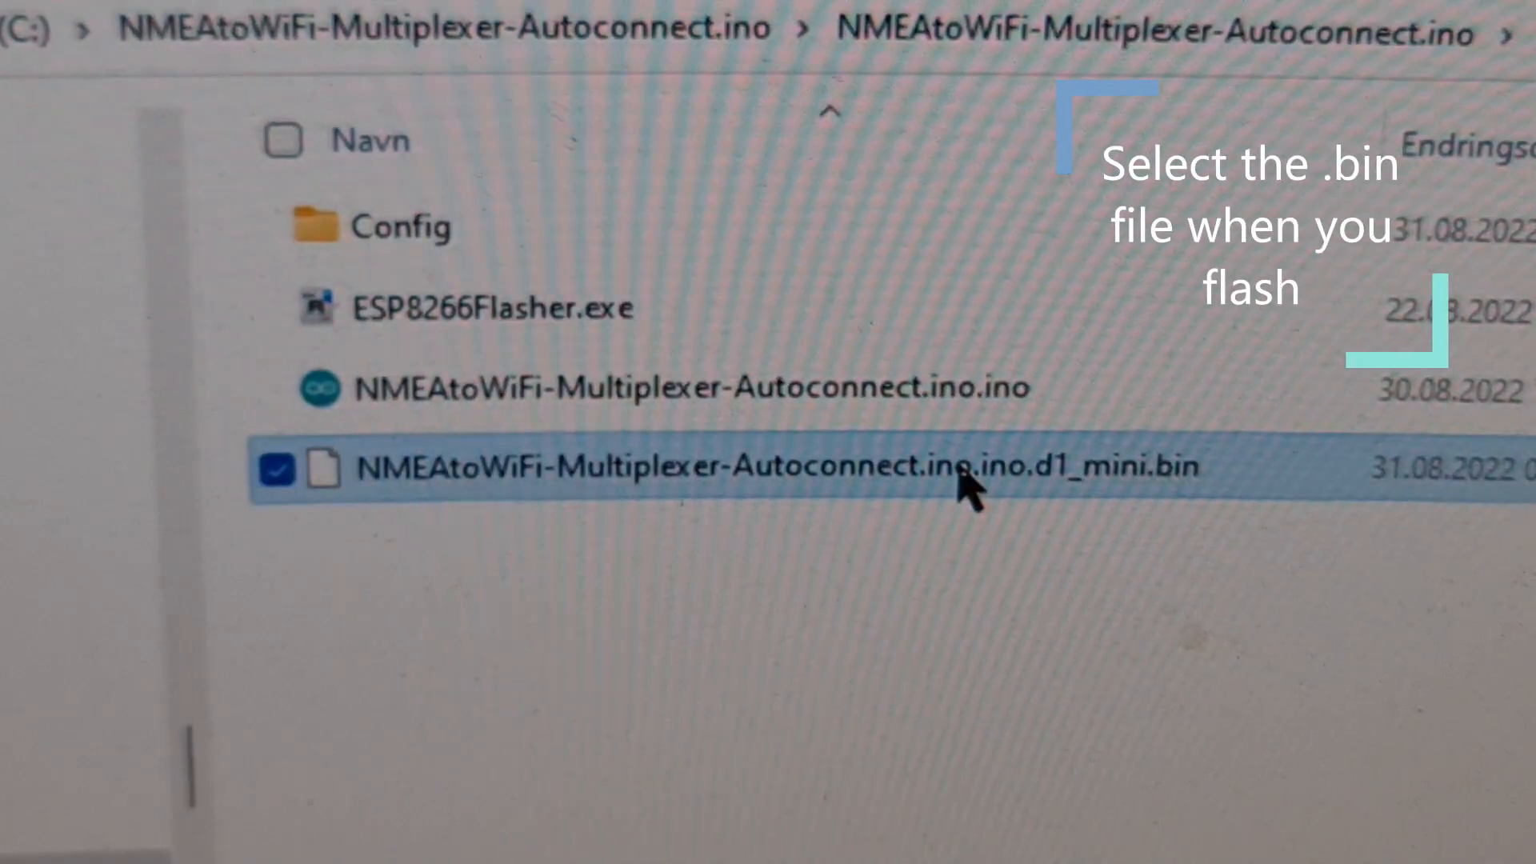
mouse_move(1200, 499)
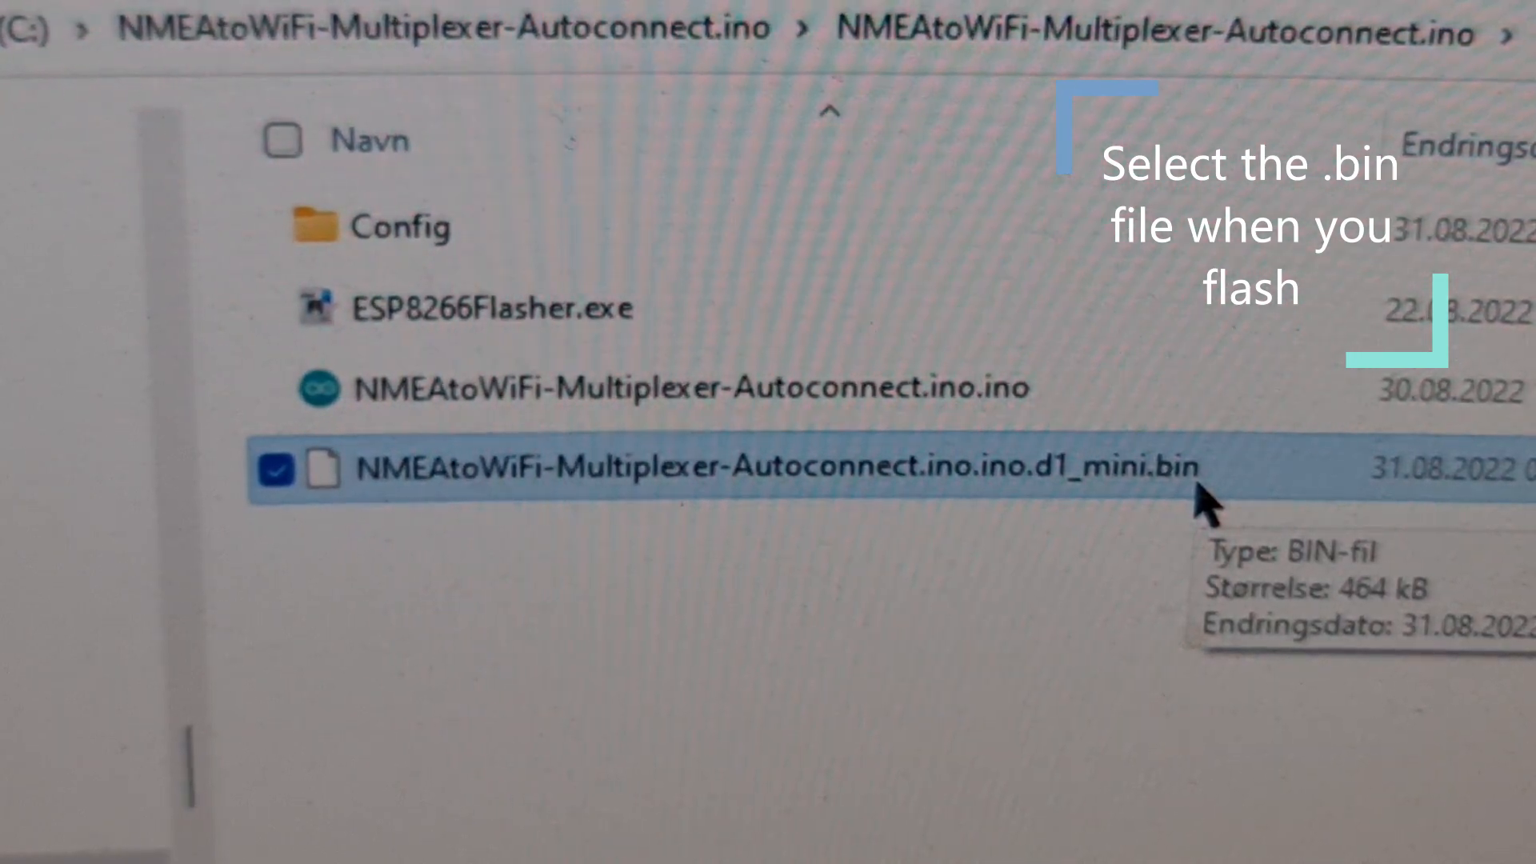
mouse_move(510, 309)
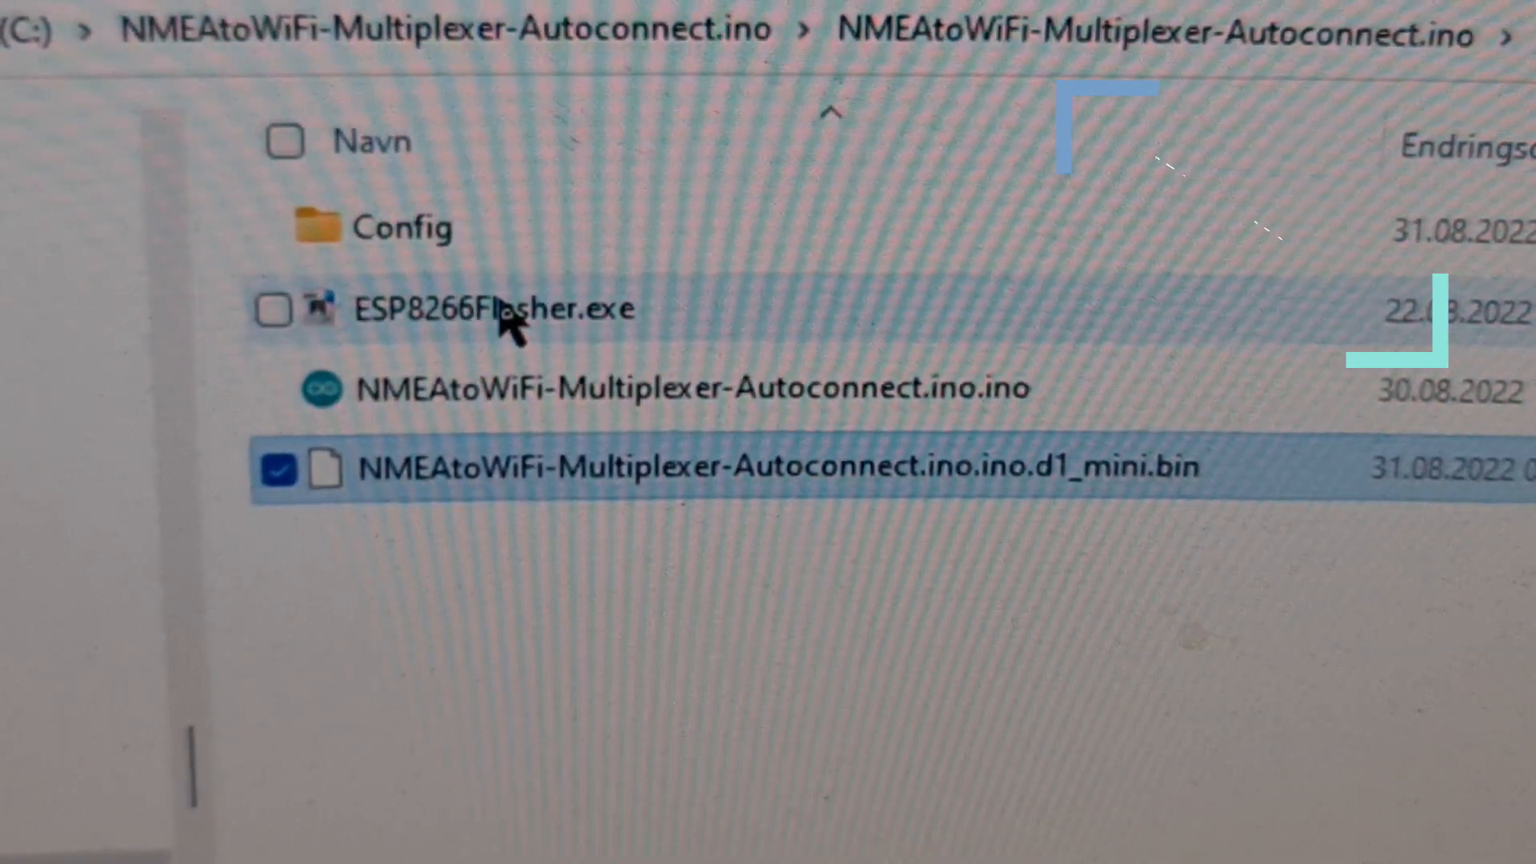
mouse_move(500, 318)
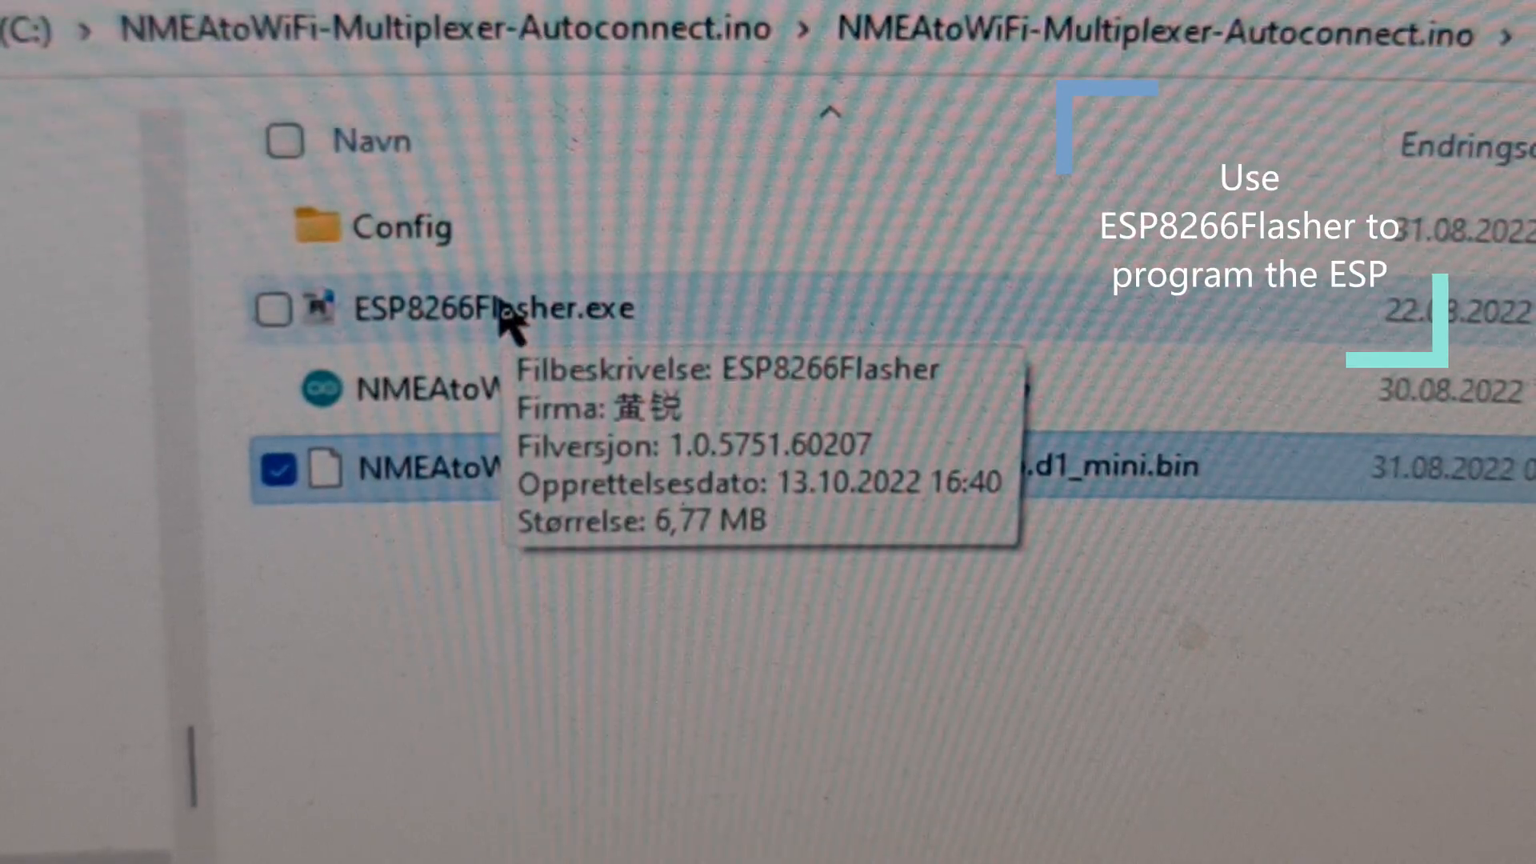
mouse_move(524, 337)
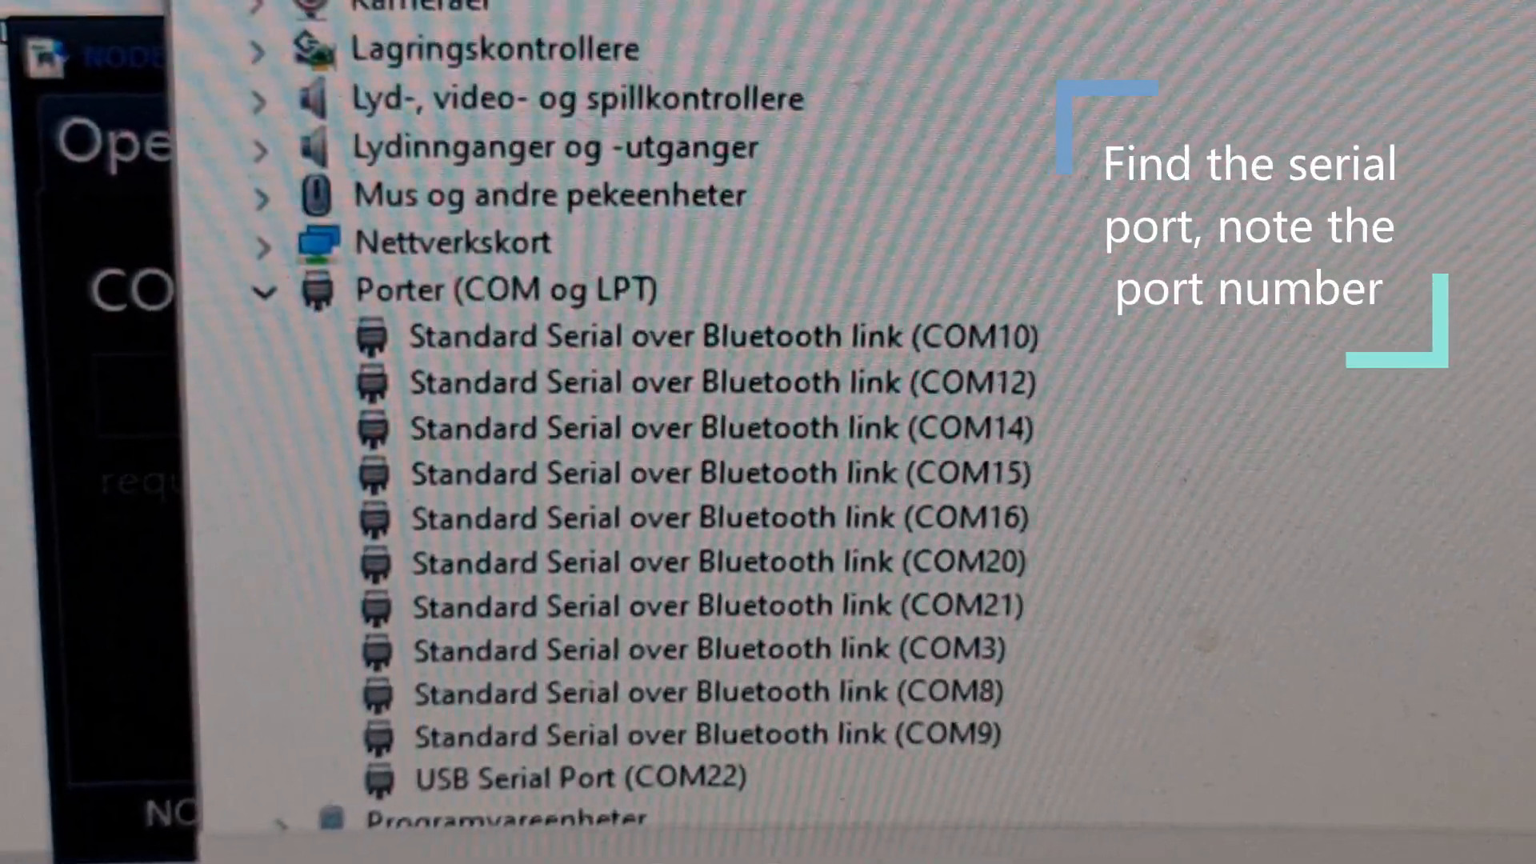
mouse_move(450, 309)
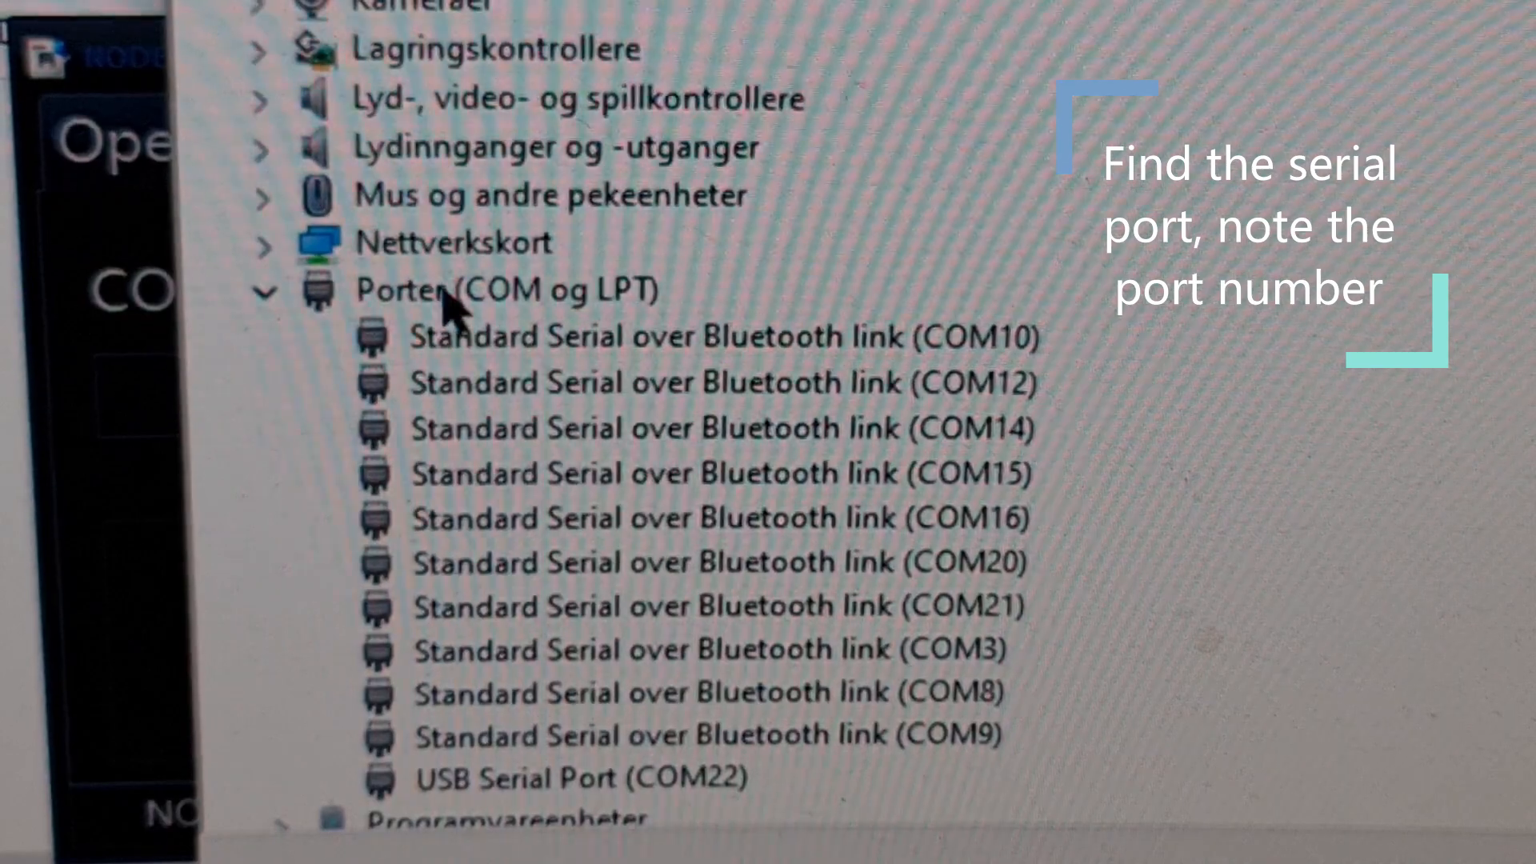
- Find the USB Serial Port (COM22) under Porter (COM og LPT)
click(505, 289)
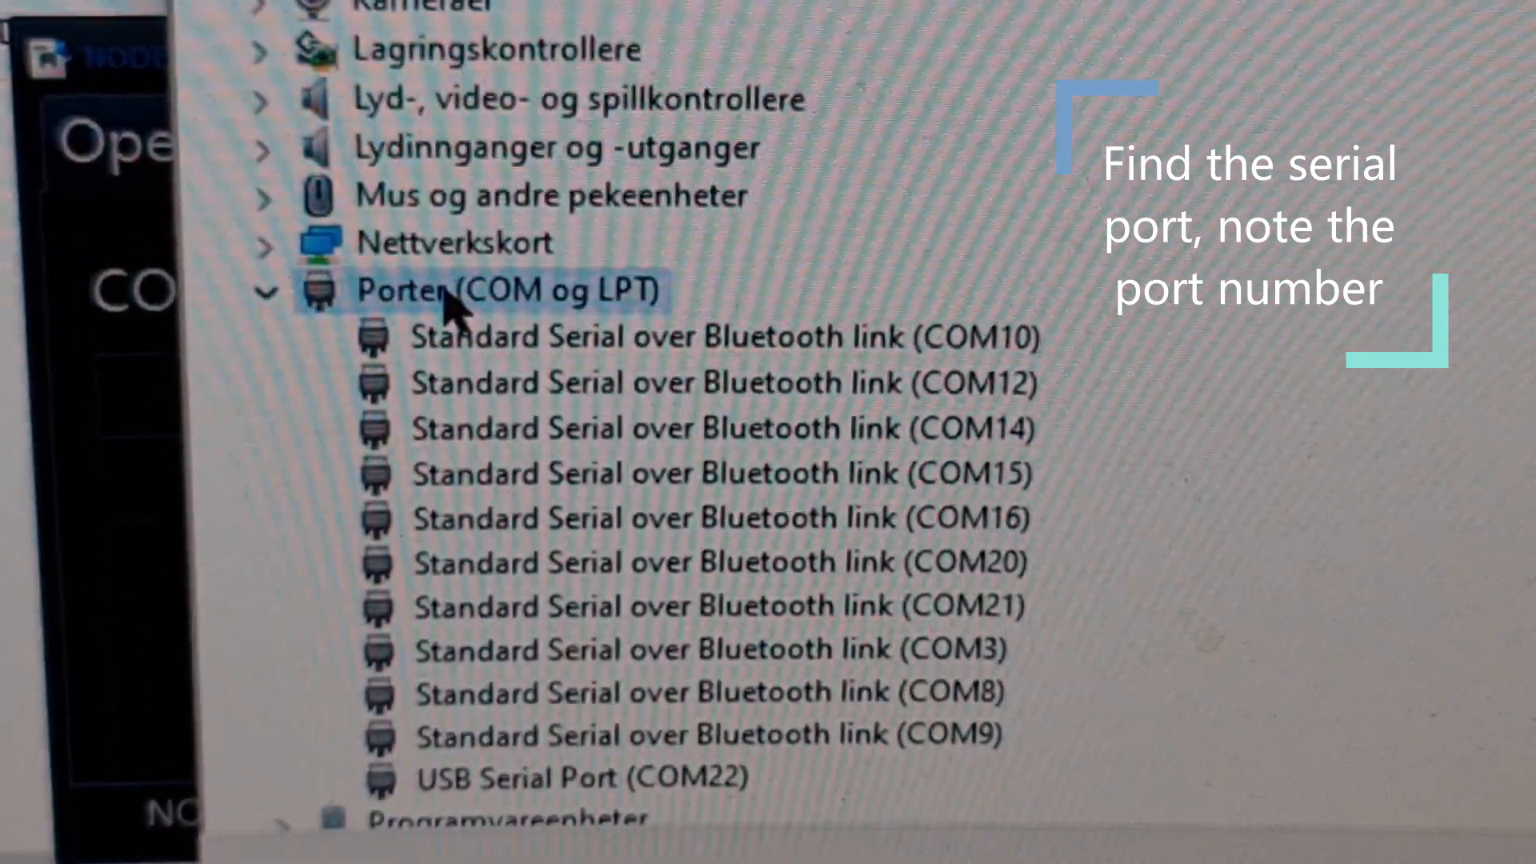
click(568, 777)
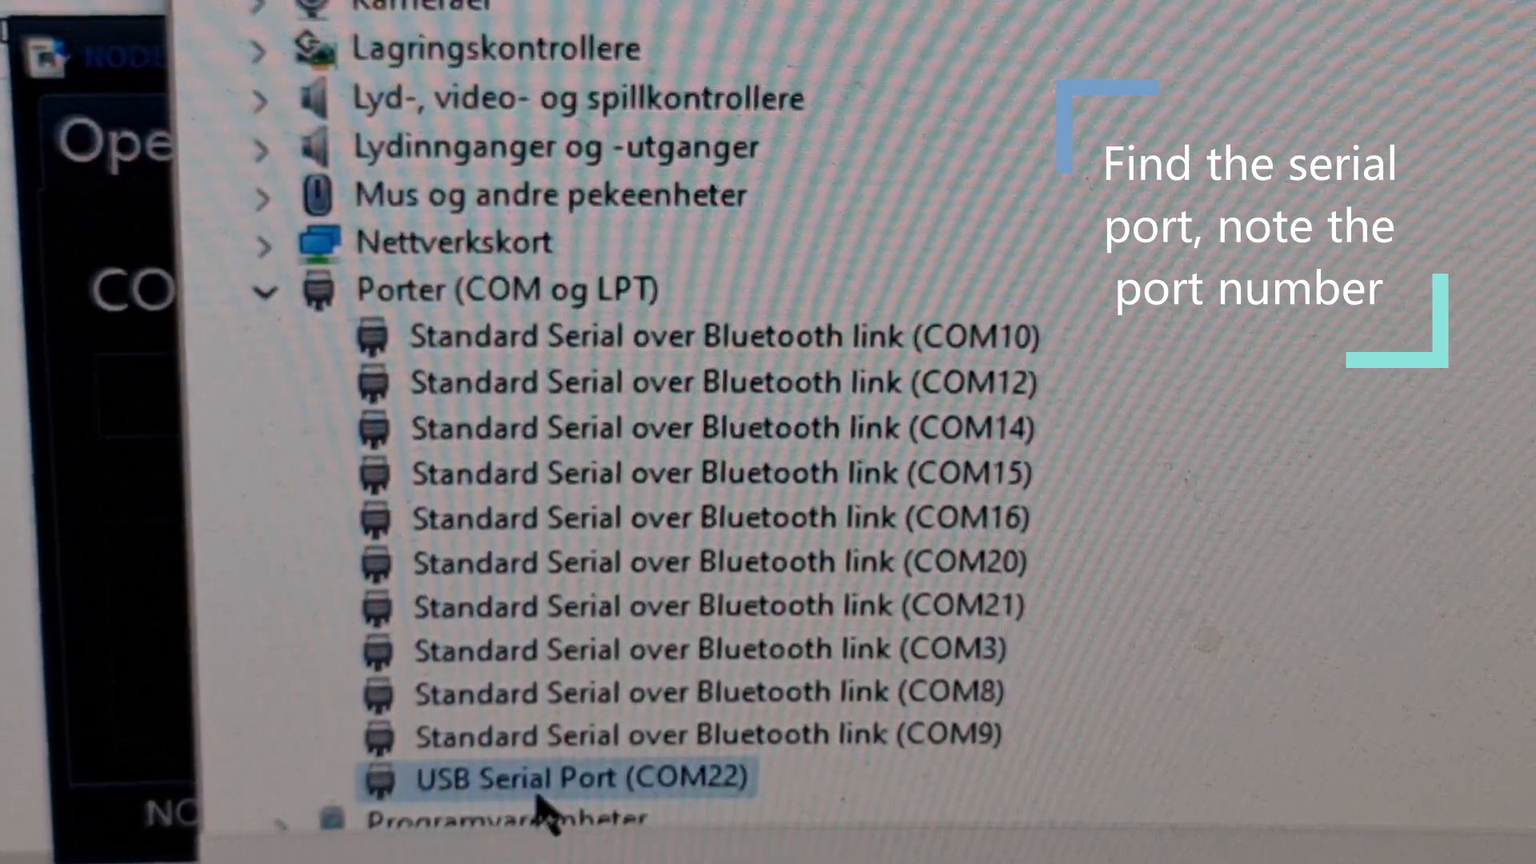
mouse_move(515, 137)
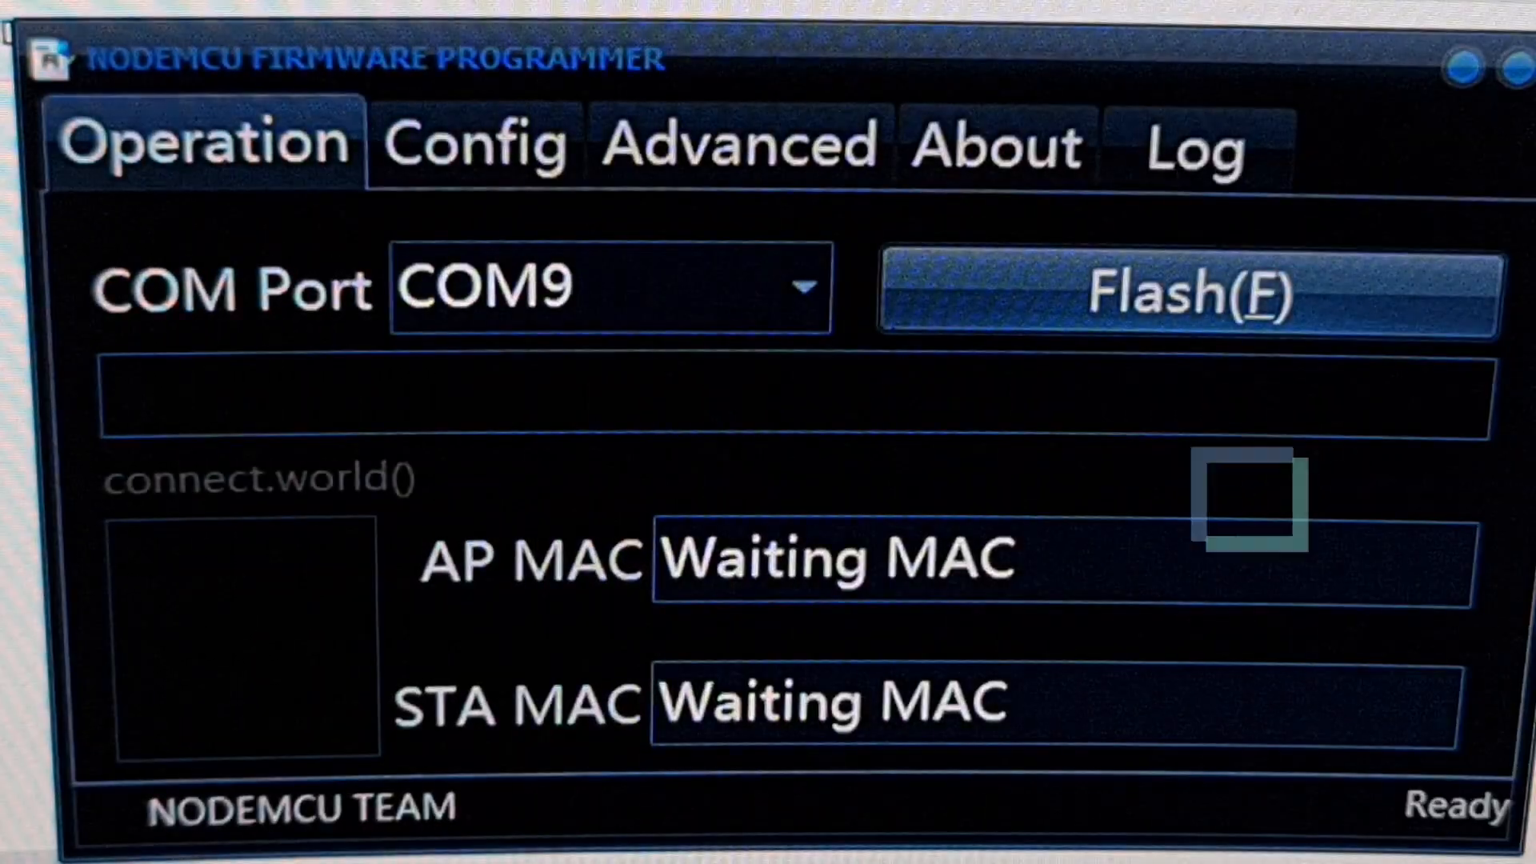
- Choose COM22 from the COM Port dropdown on the Operation tab
click(803, 287)
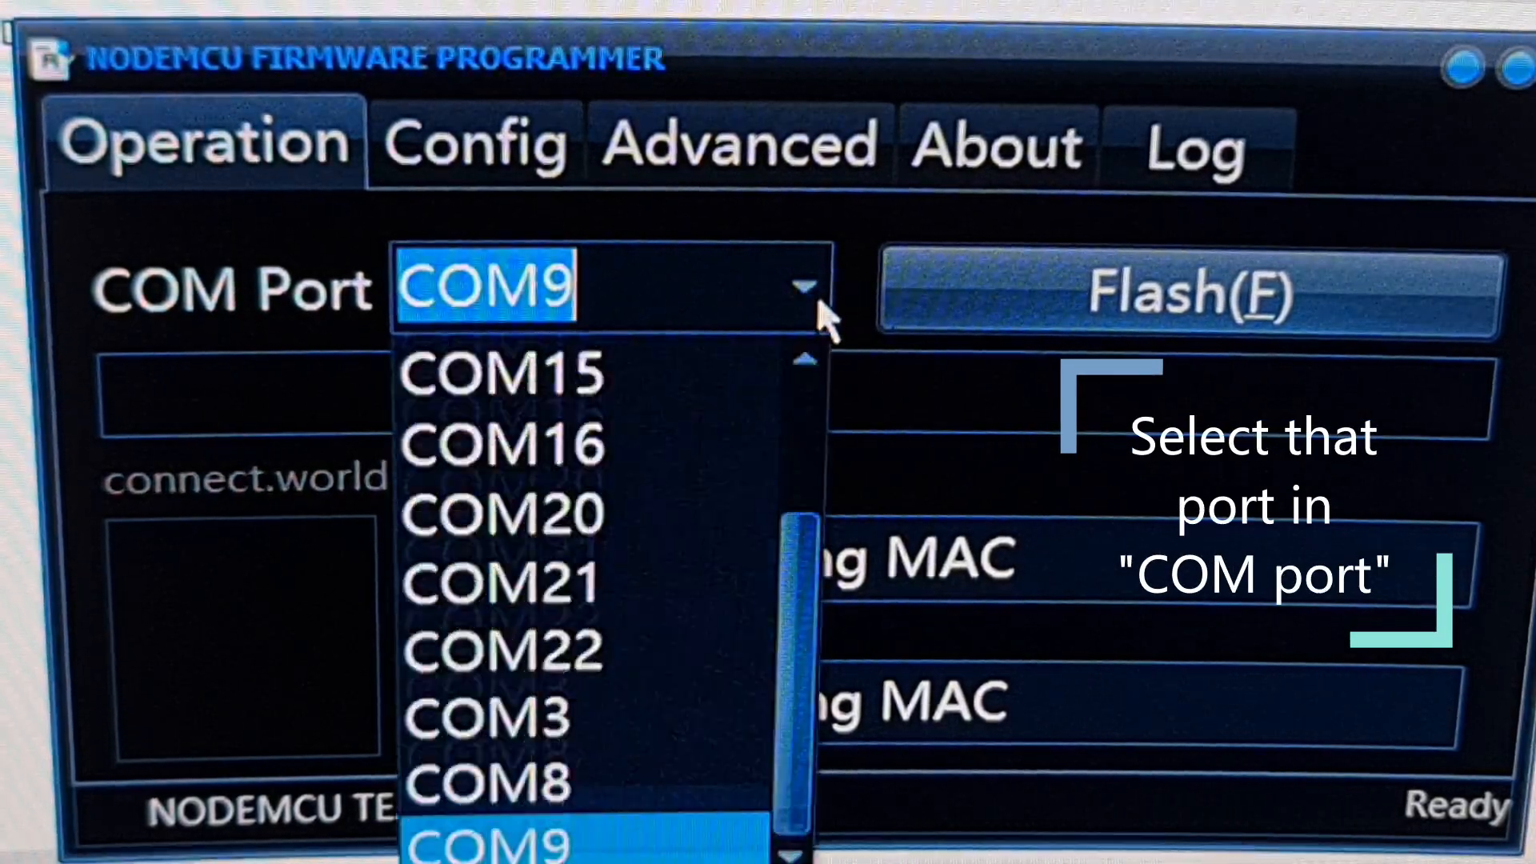
scroll(up, 3)
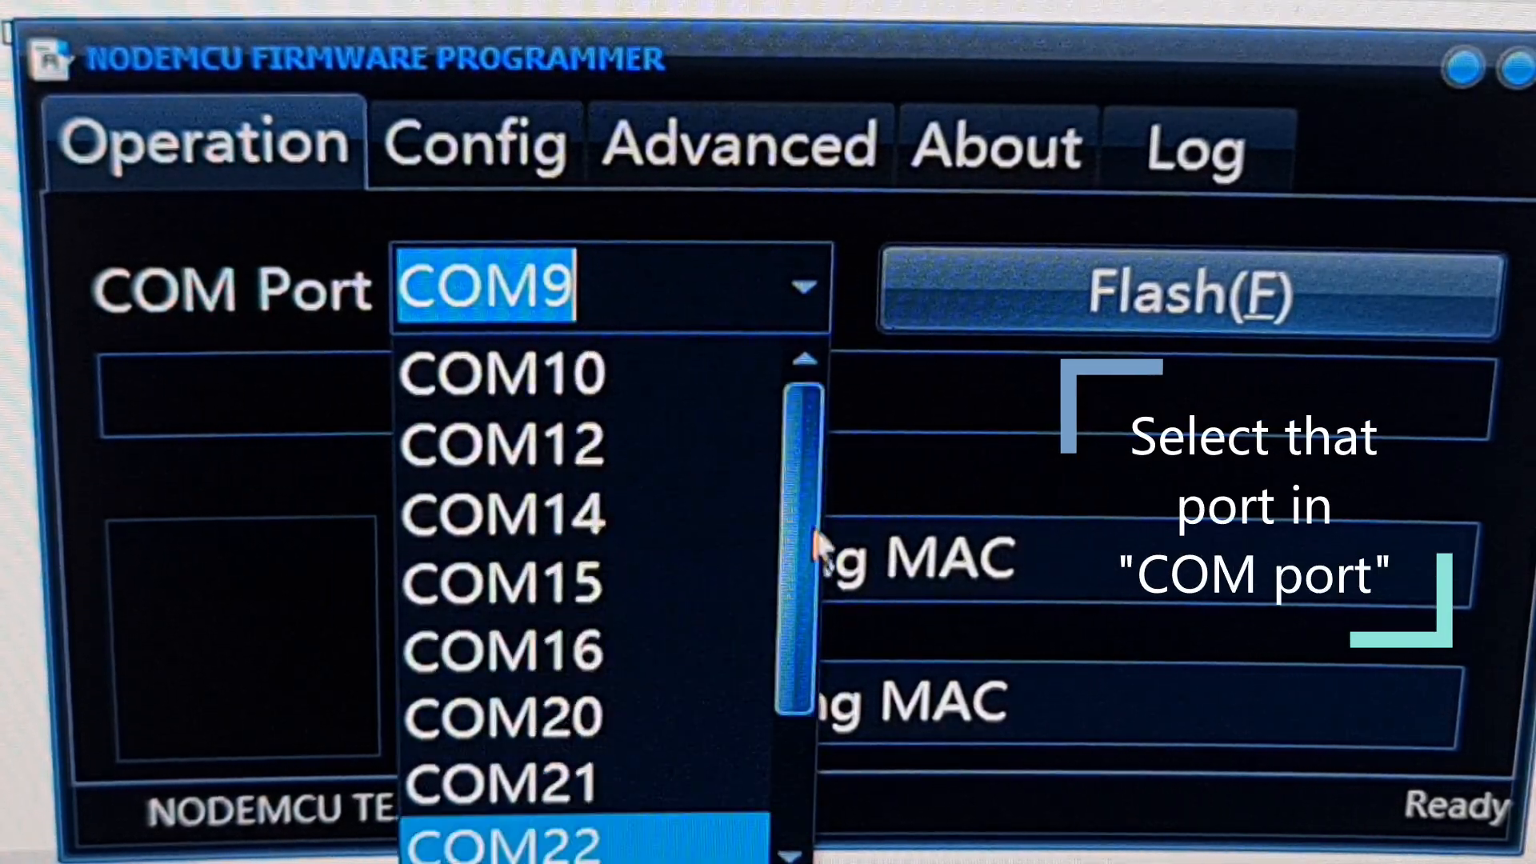
scroll(down, 3)
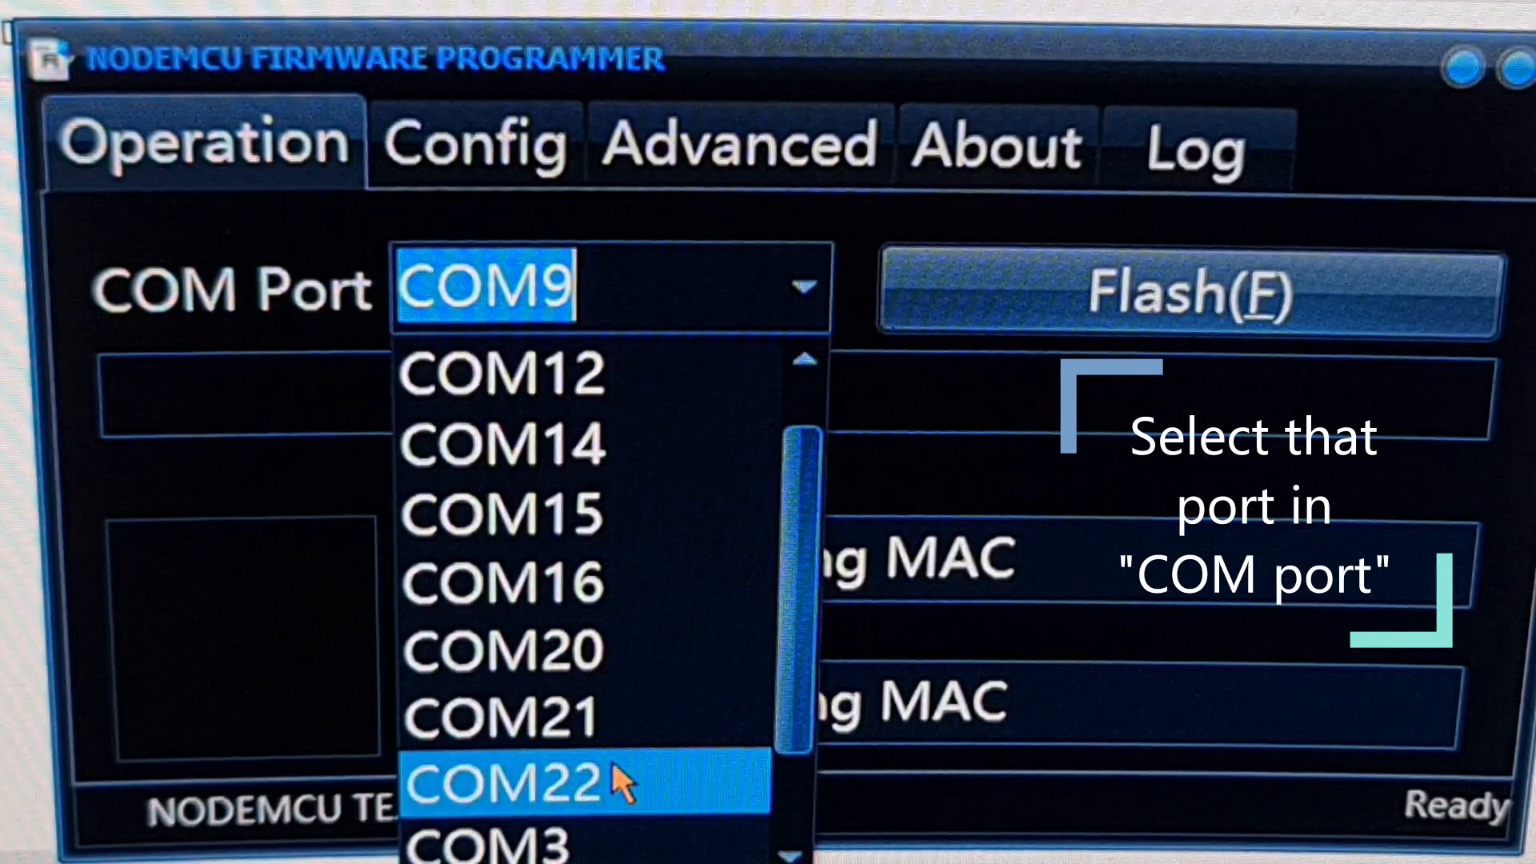
click(510, 787)
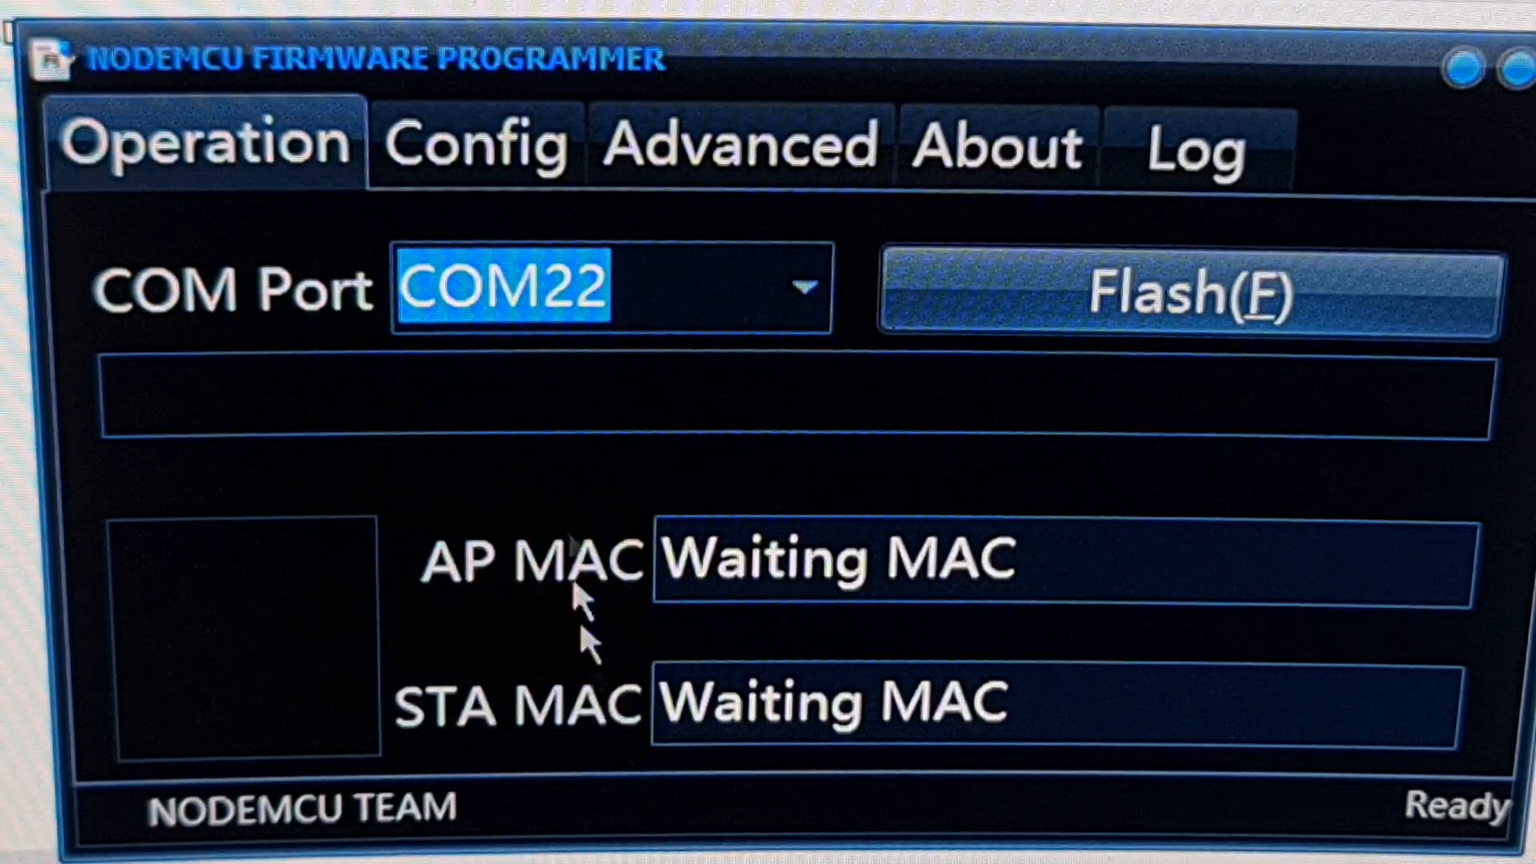
click(476, 144)
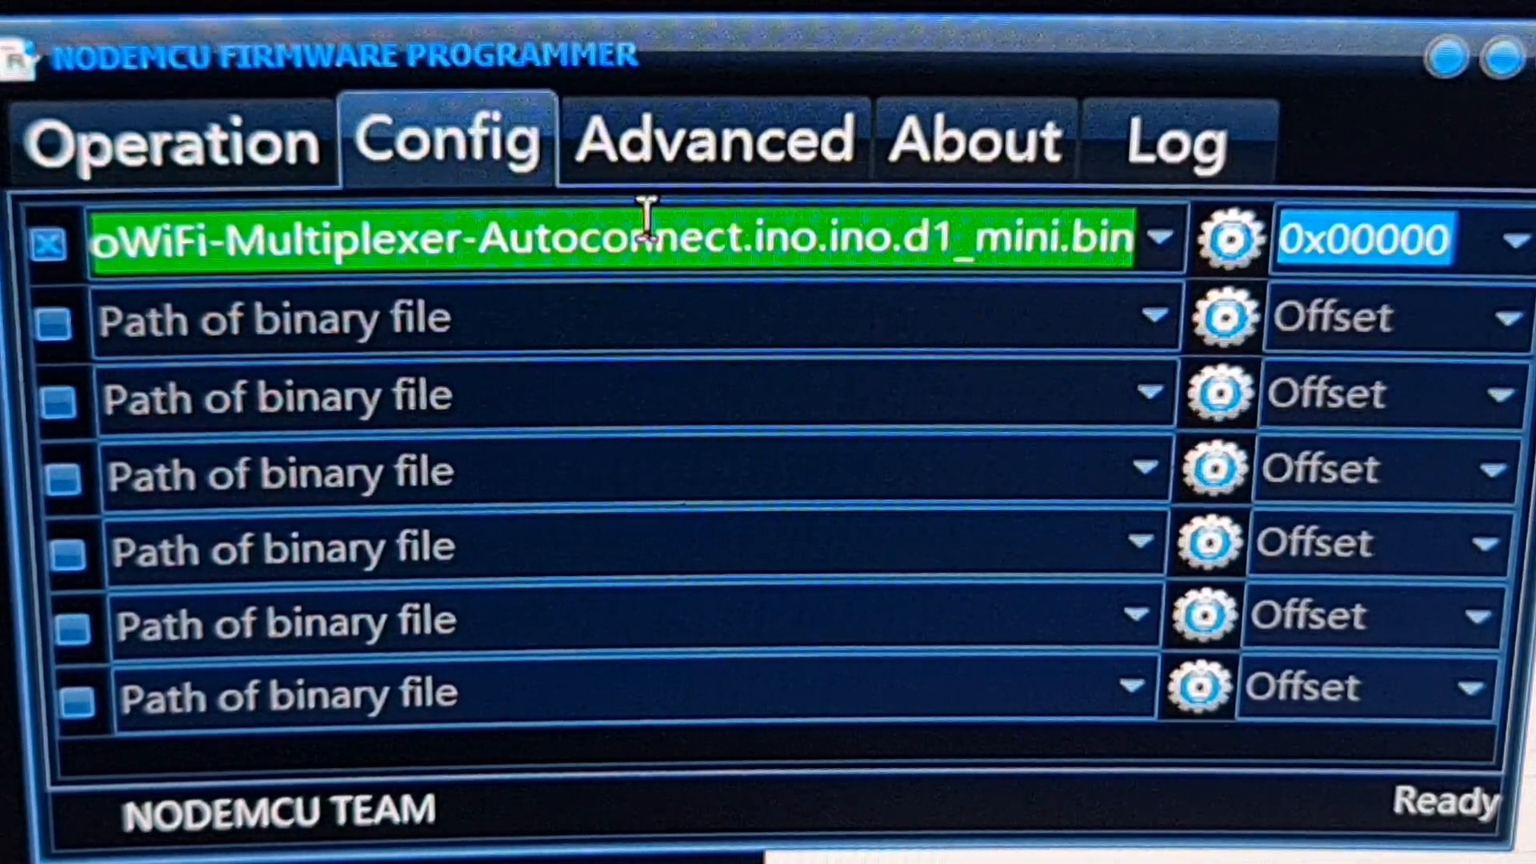
- Return to the Operation page with the d1_mini binary loaded at 0x00000
click(713, 140)
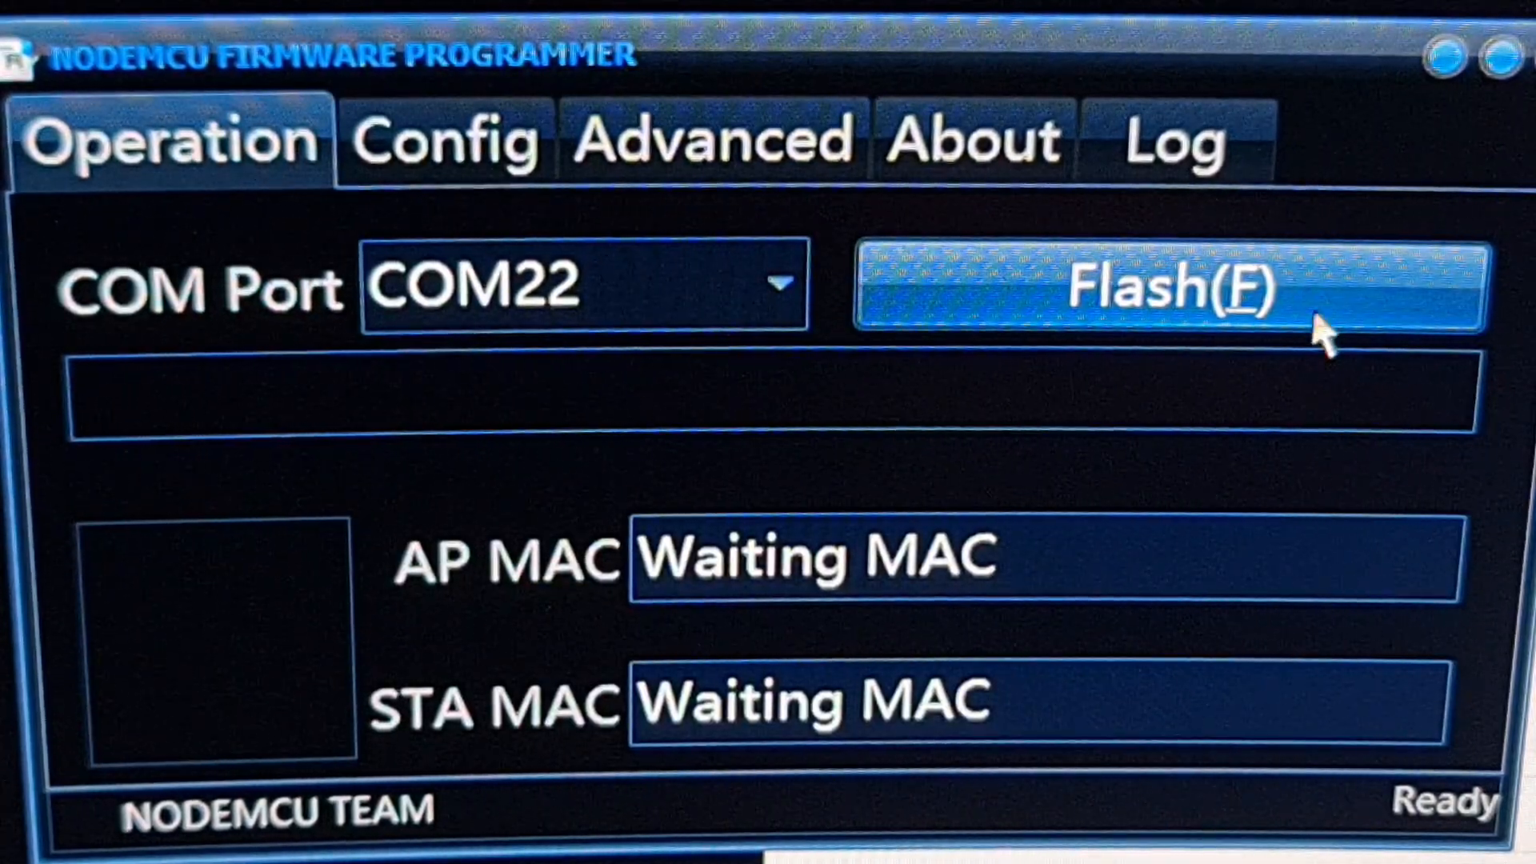
- Flash the firmware to the ESP8266 on COM22 and wait for completion
click(1152, 289)
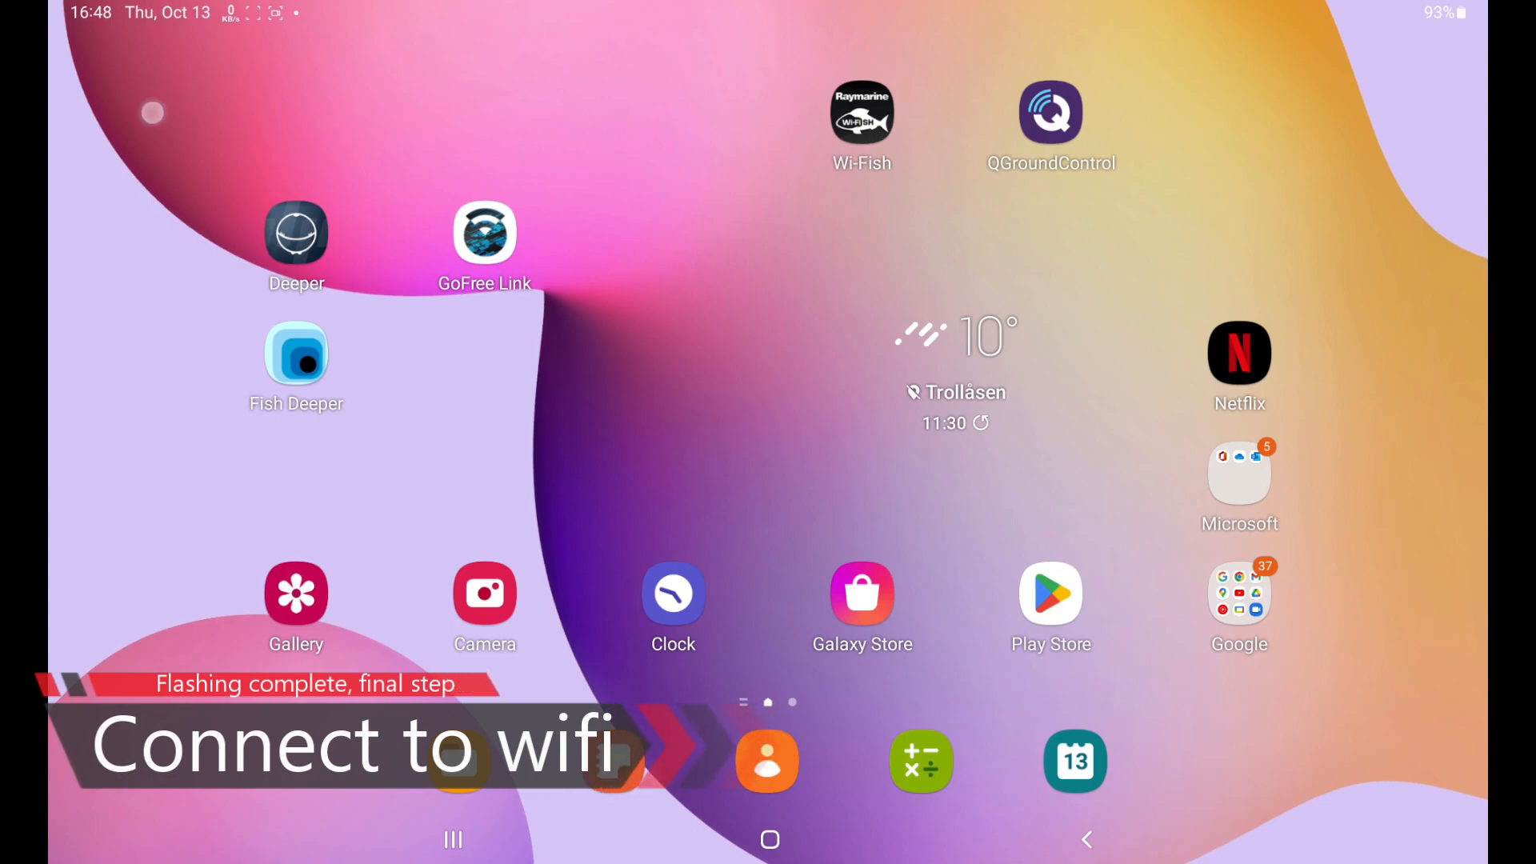
scroll(down, 3)
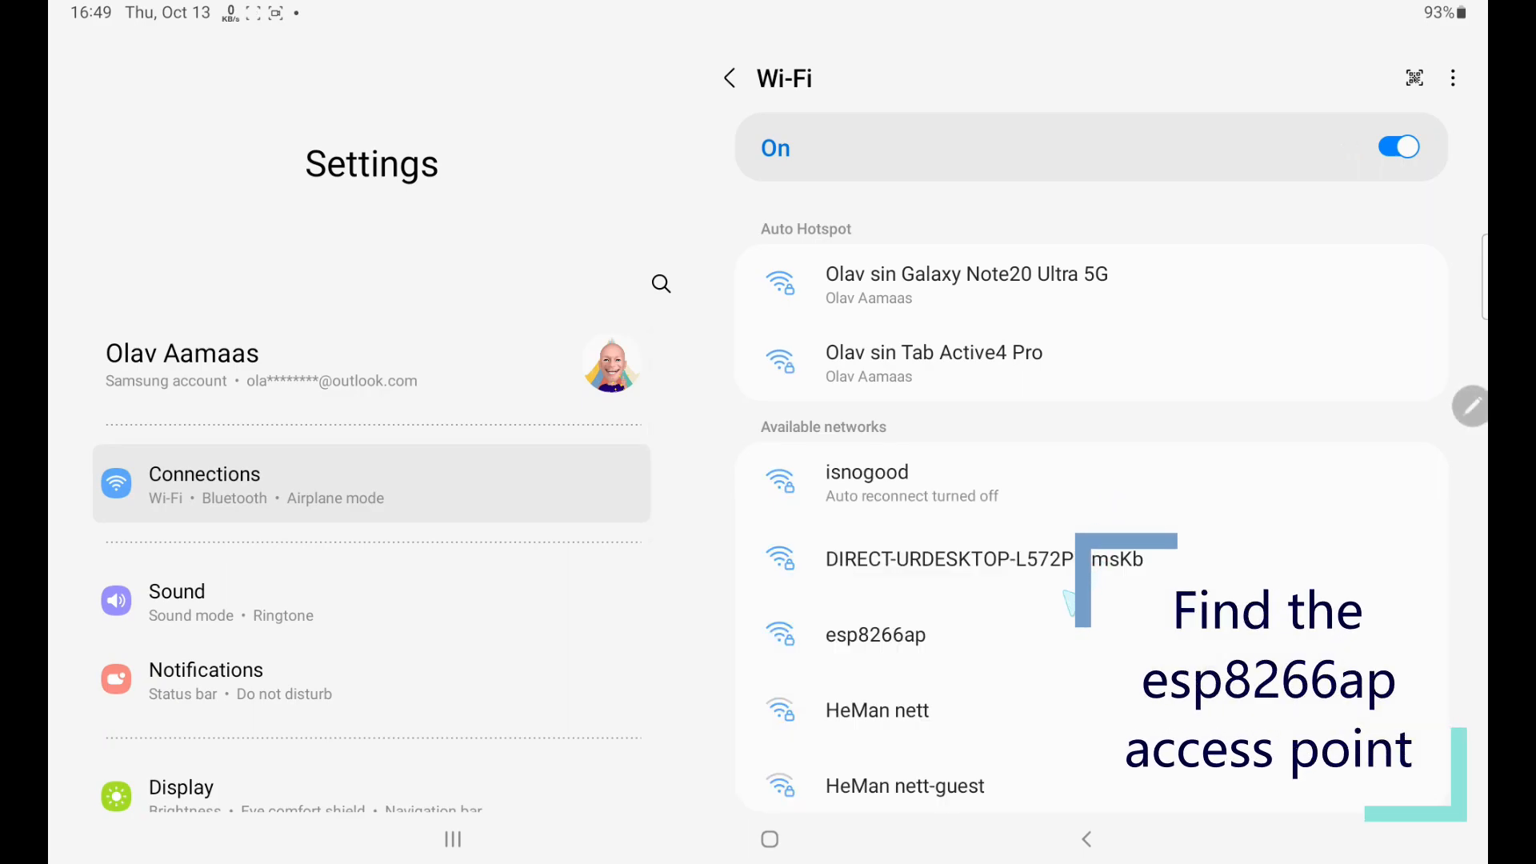
click(875, 634)
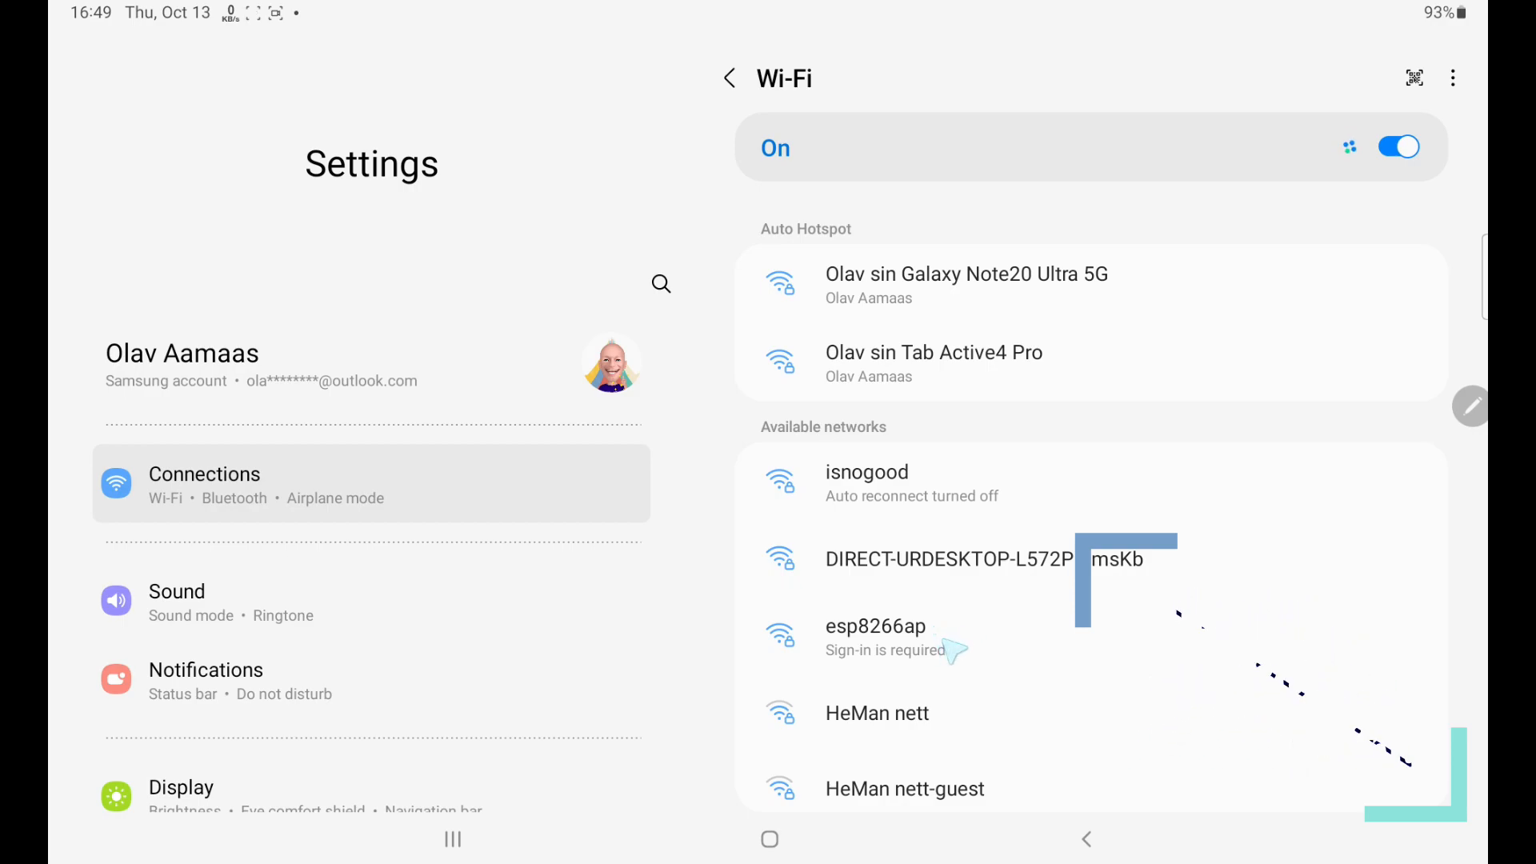
click(875, 626)
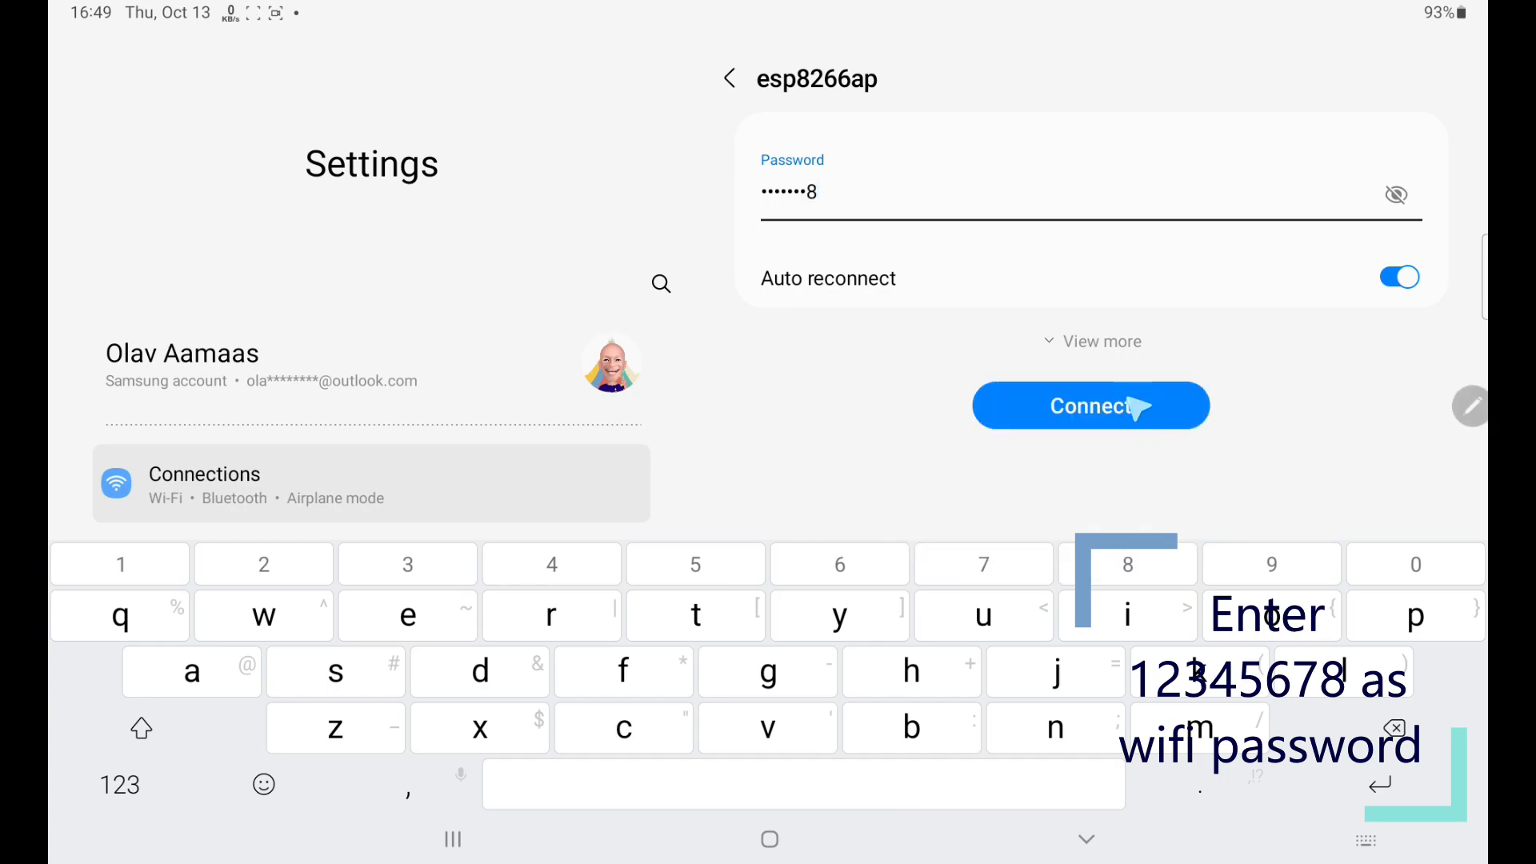
click(1091, 405)
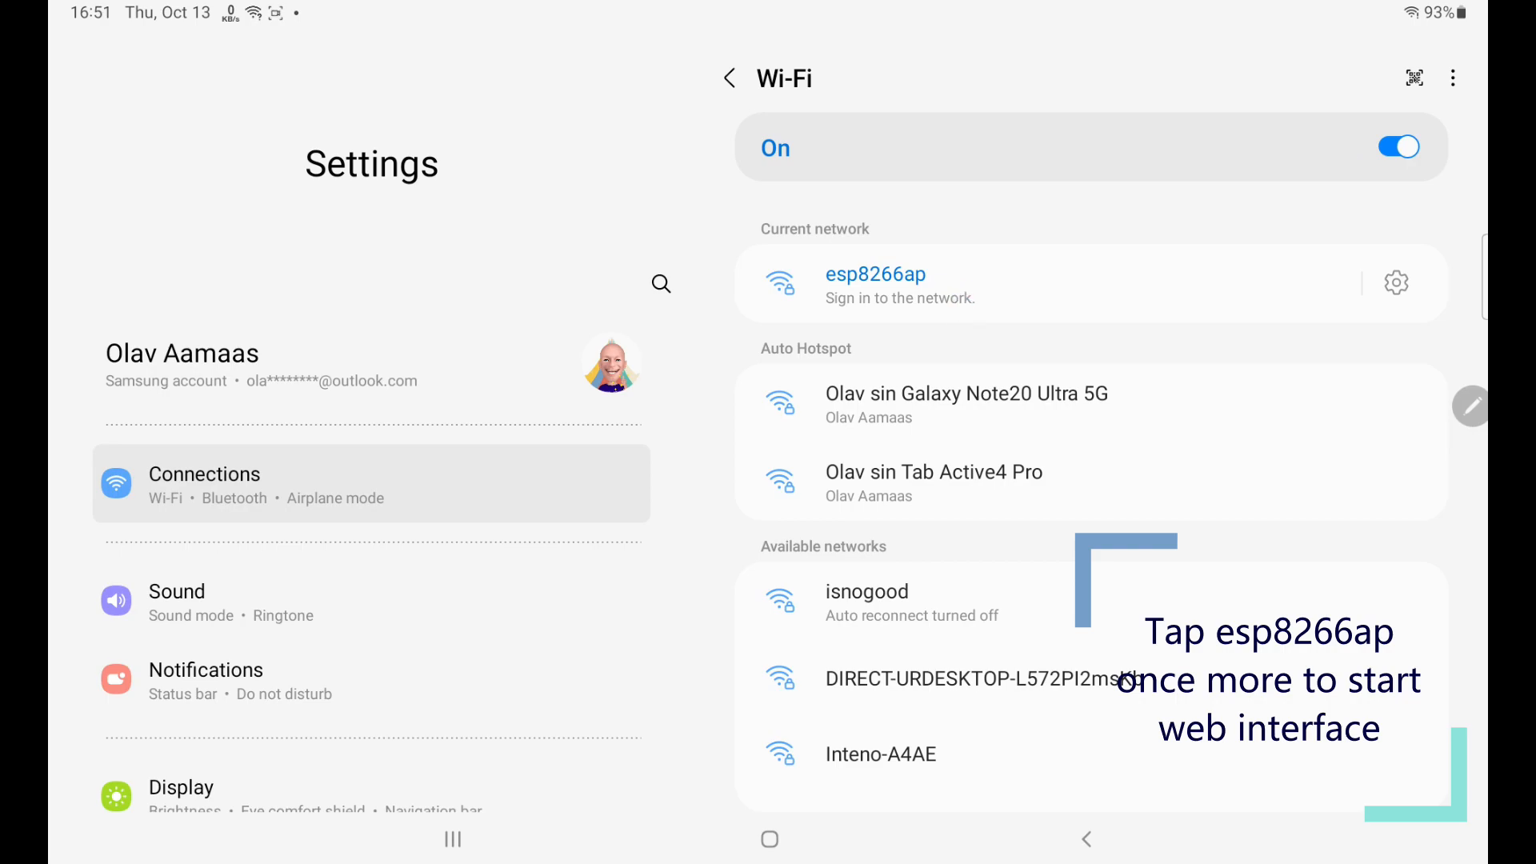
- Open the esp8266ap sign-in portal and go to Configure new AP
click(875, 284)
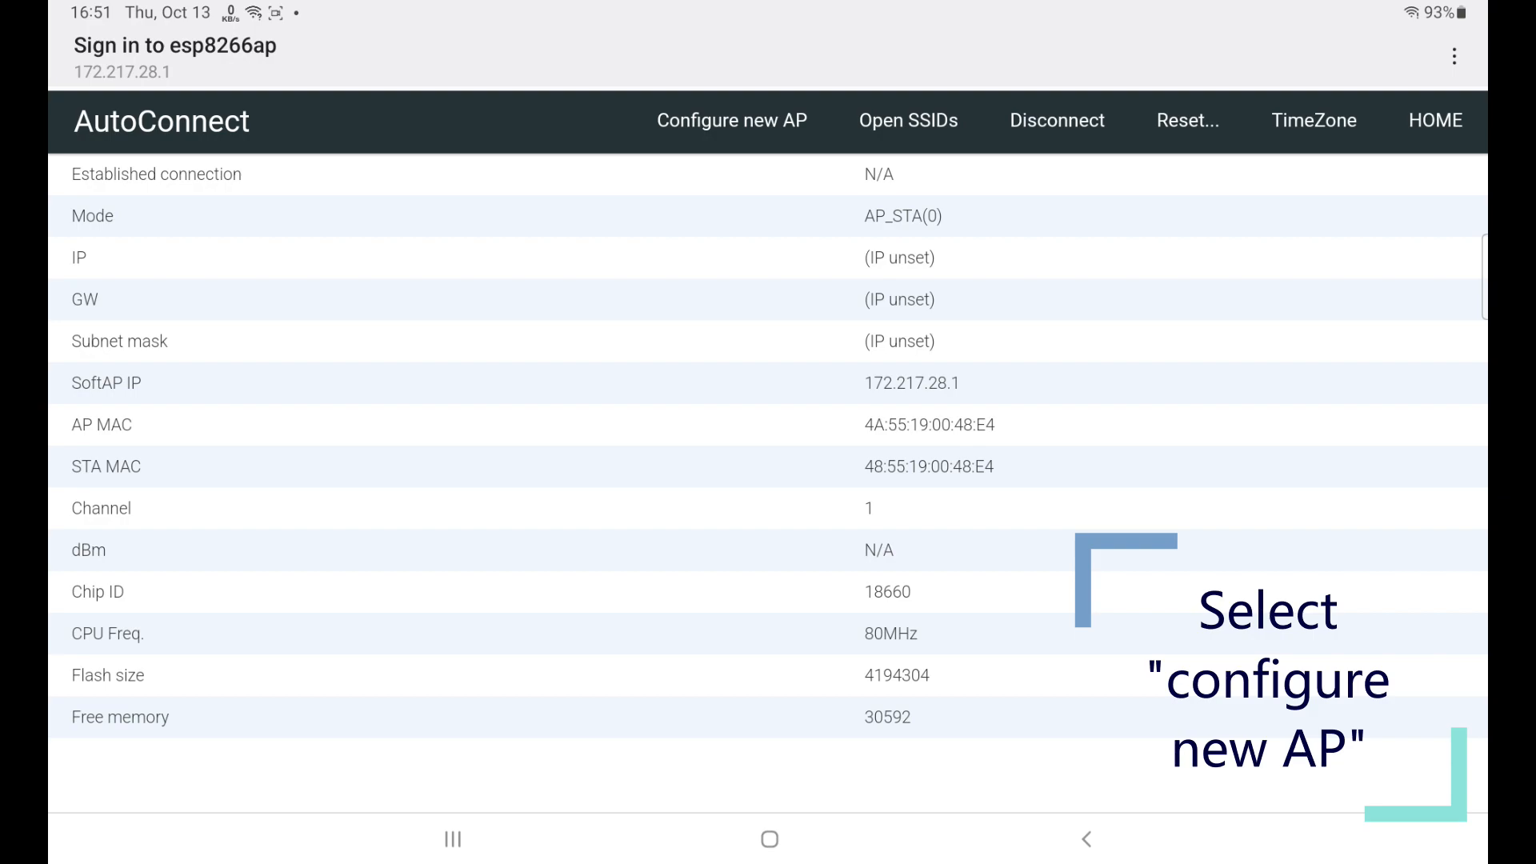
click(731, 120)
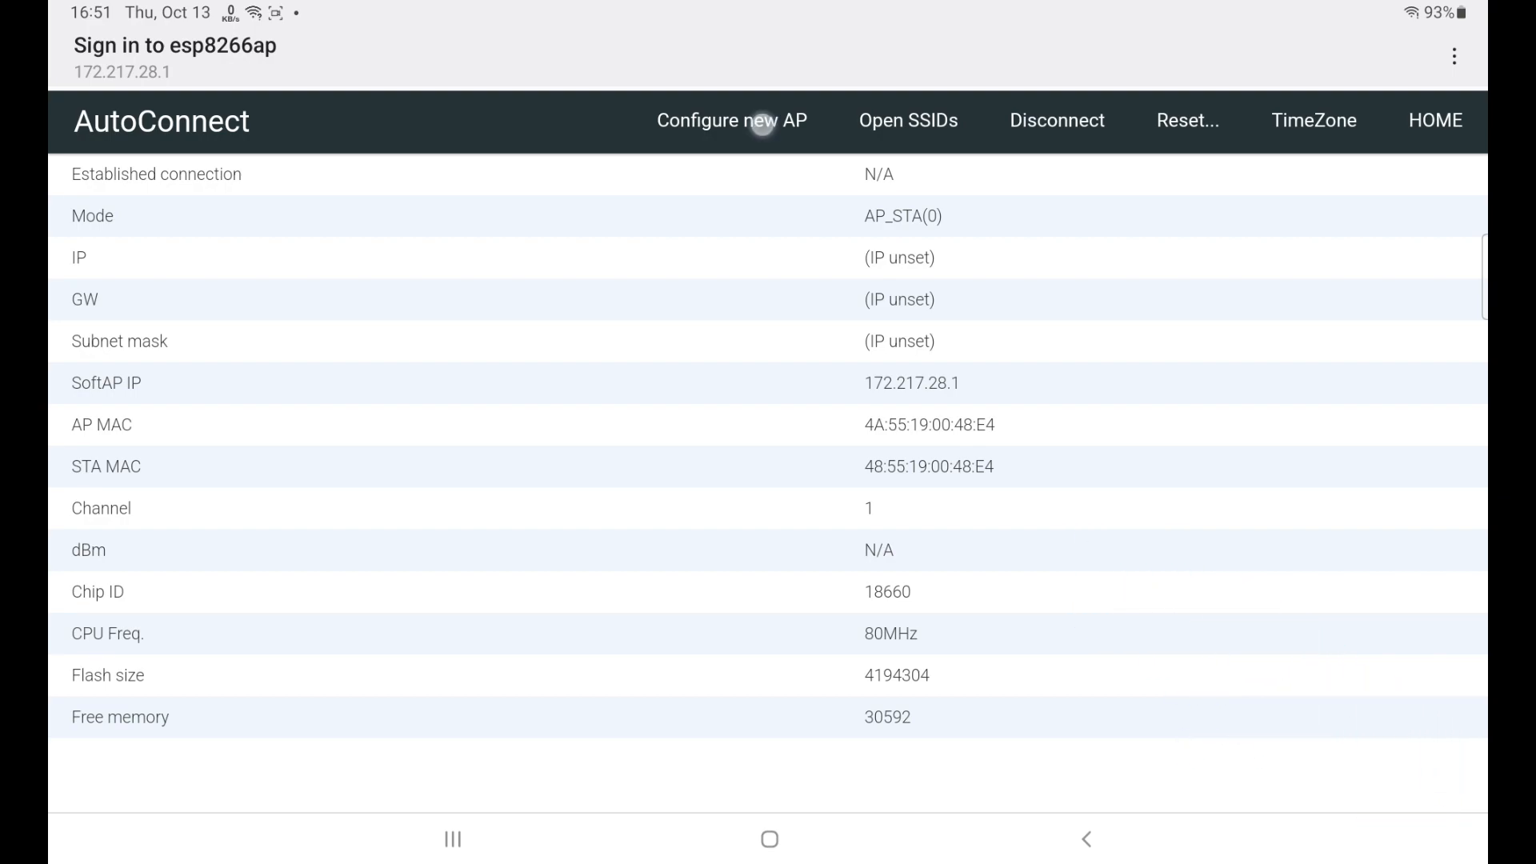
click(732, 119)
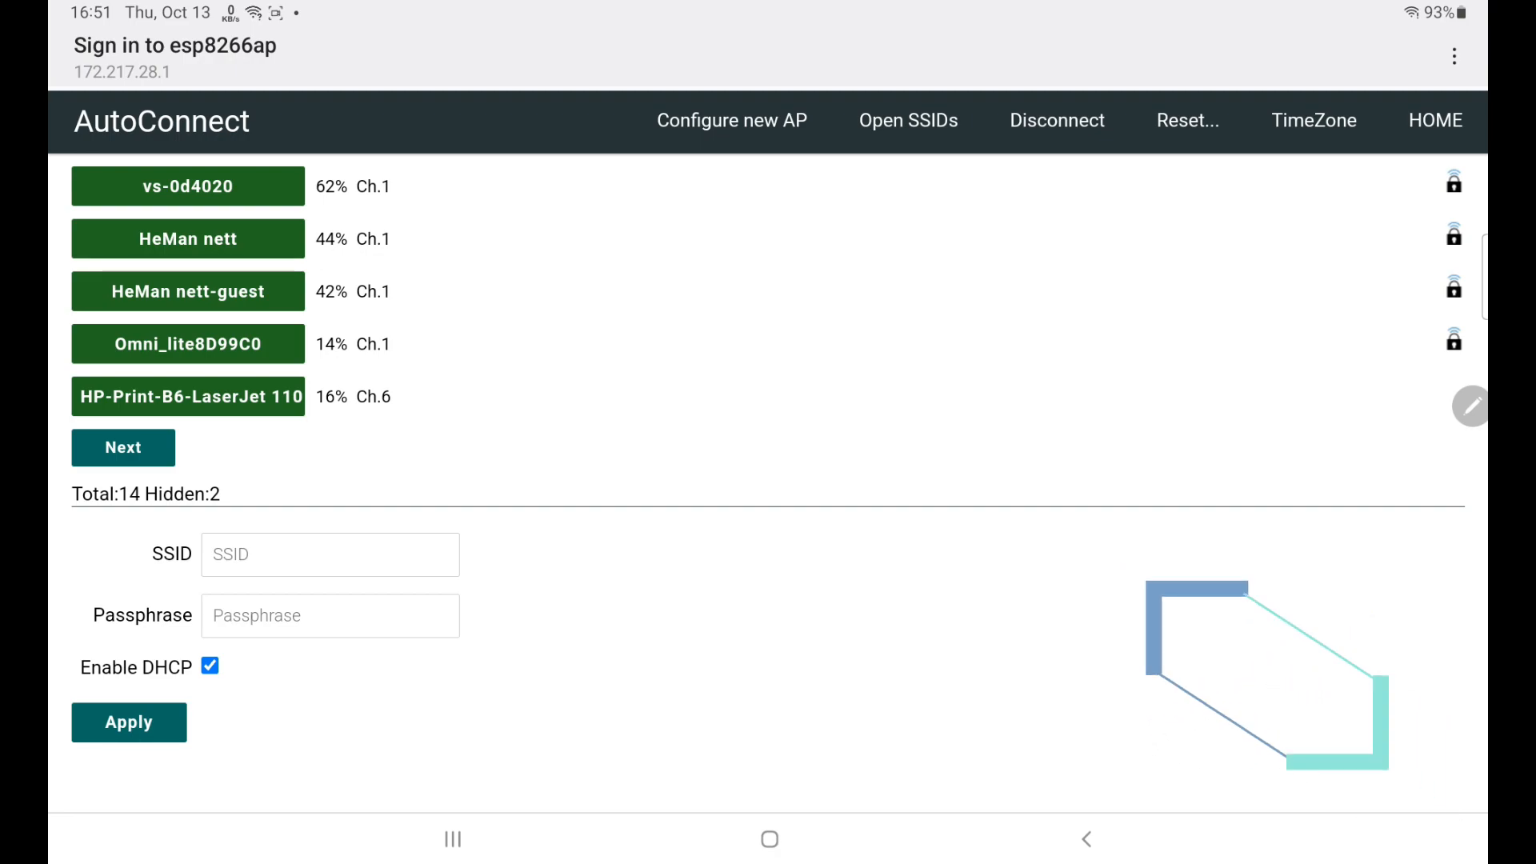
- Enter SSID isnogood with its passphrase, keep DHCP enabled, and apply
click(123, 448)
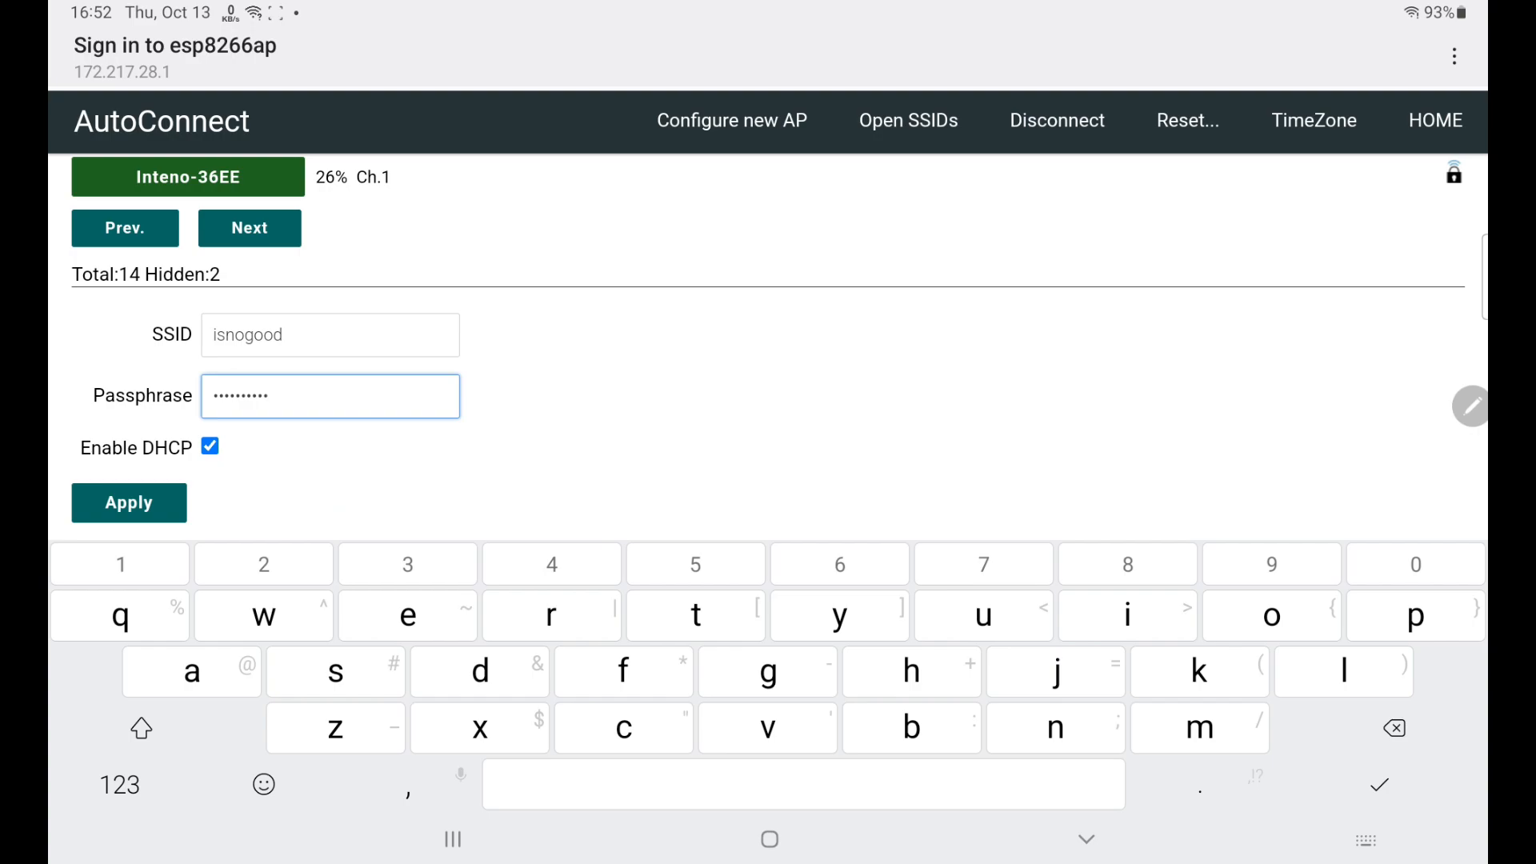
click(128, 502)
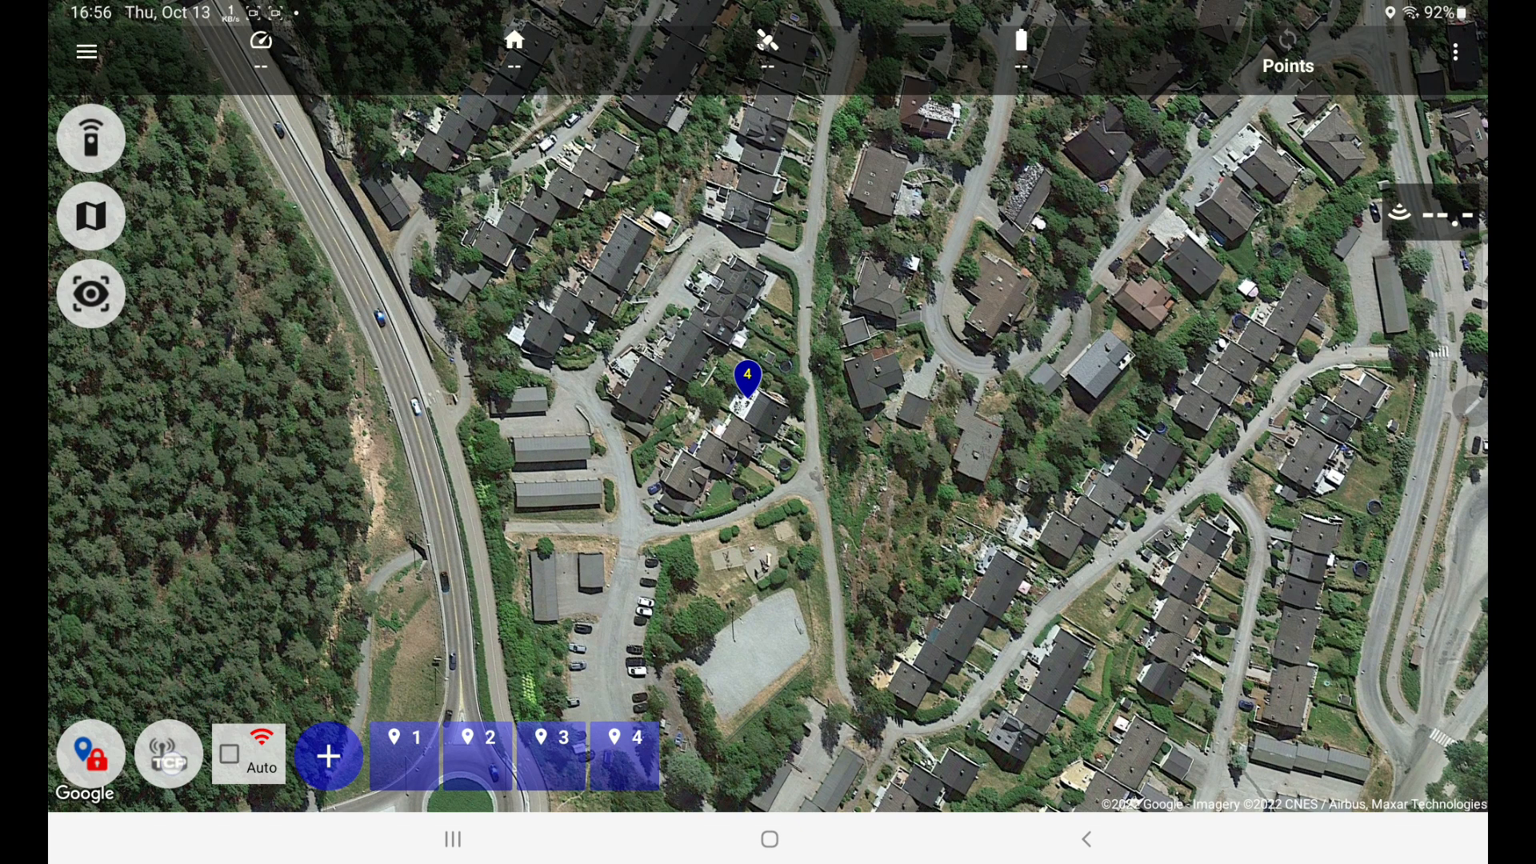
- Switch the app's default connection from TCP to GPS and return to the map
click(169, 754)
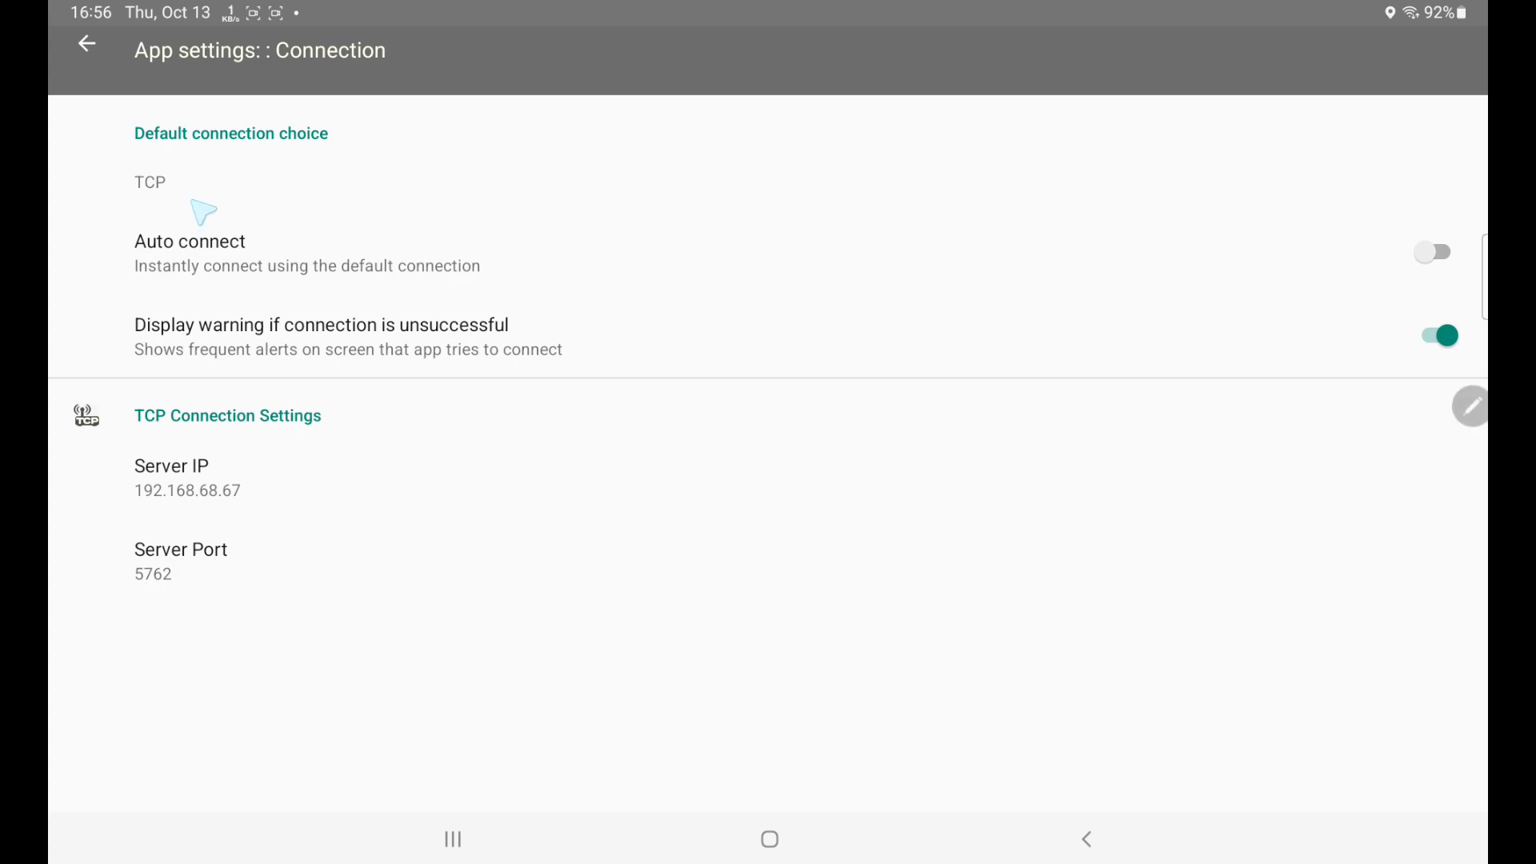
click(149, 181)
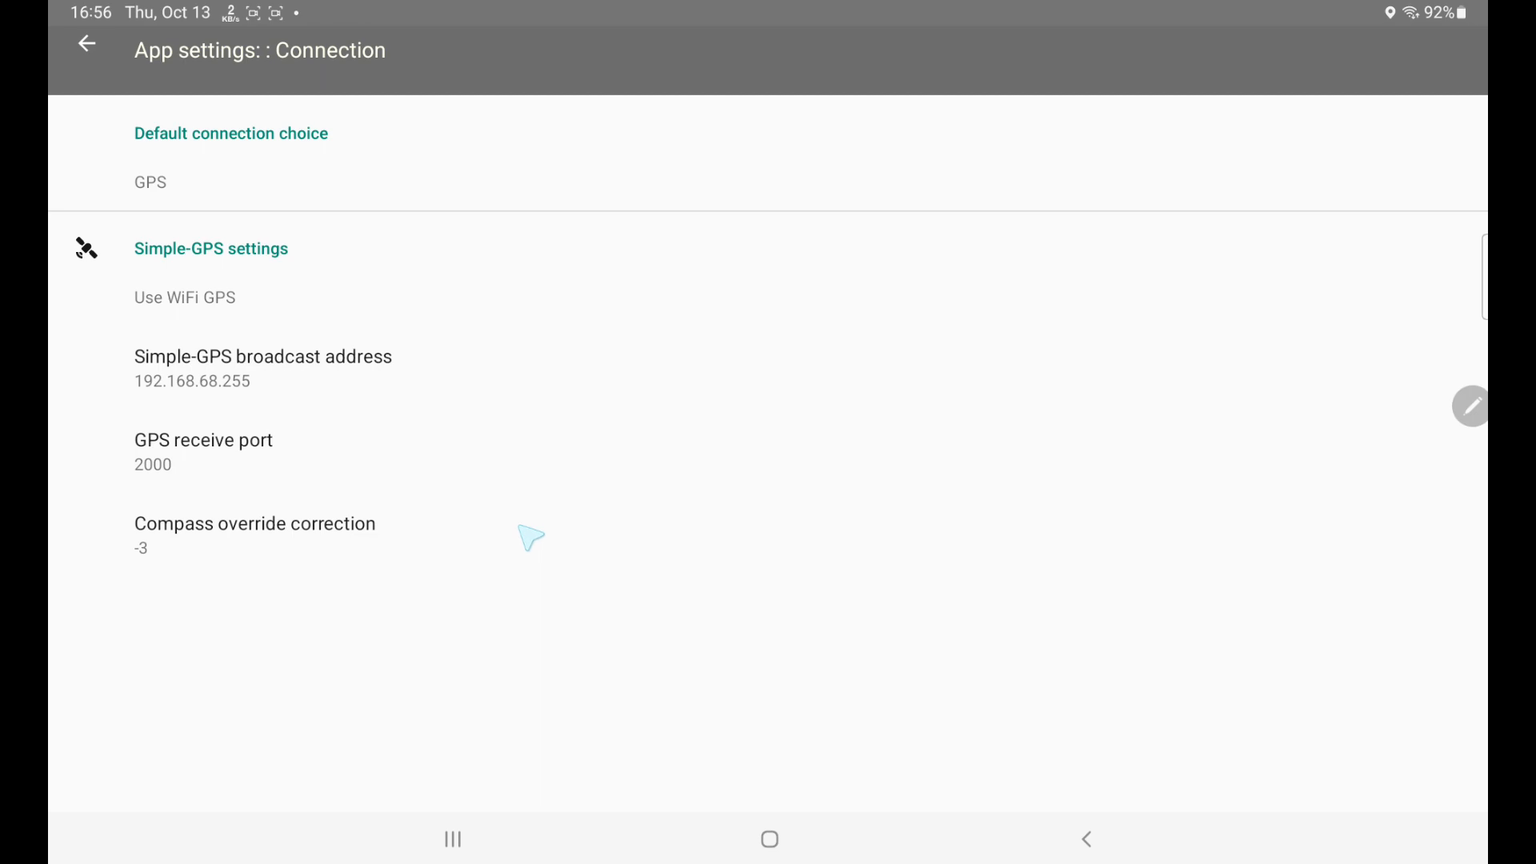
mouse_move(291, 390)
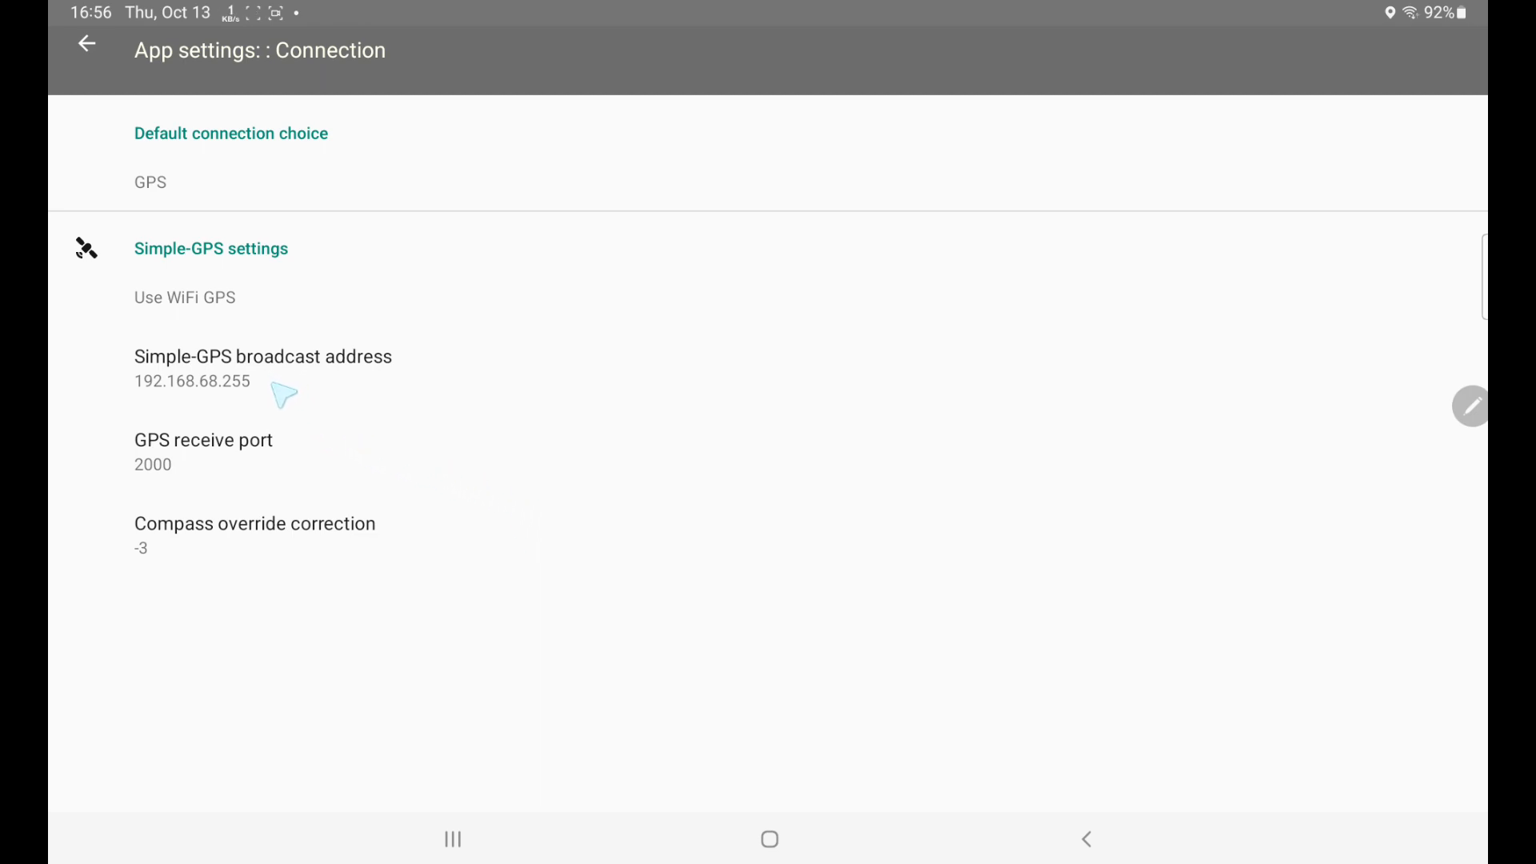
mouse_move(232, 468)
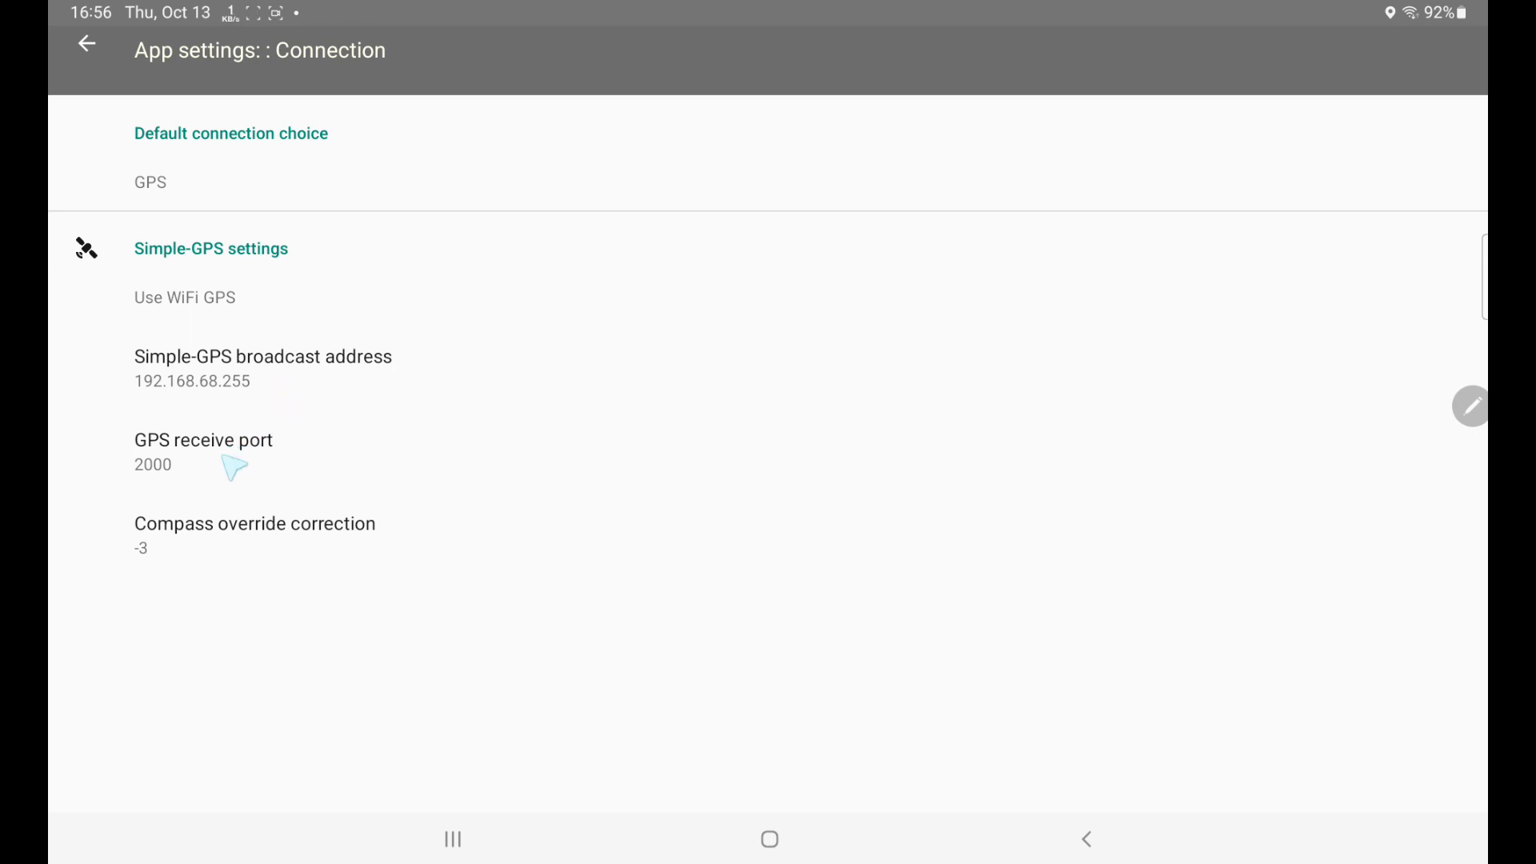
mouse_move(204, 475)
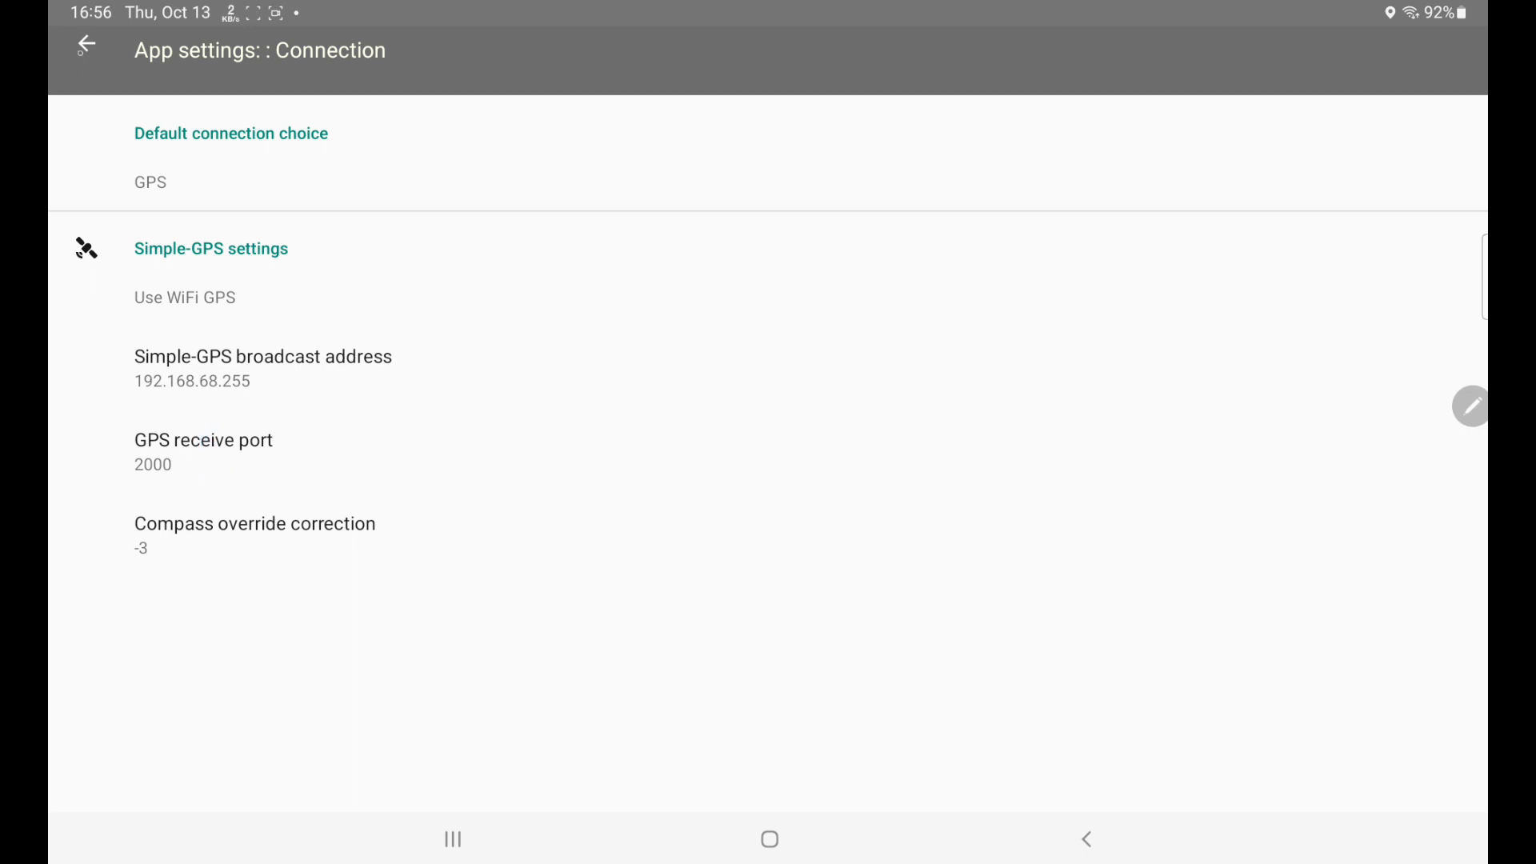
click(87, 47)
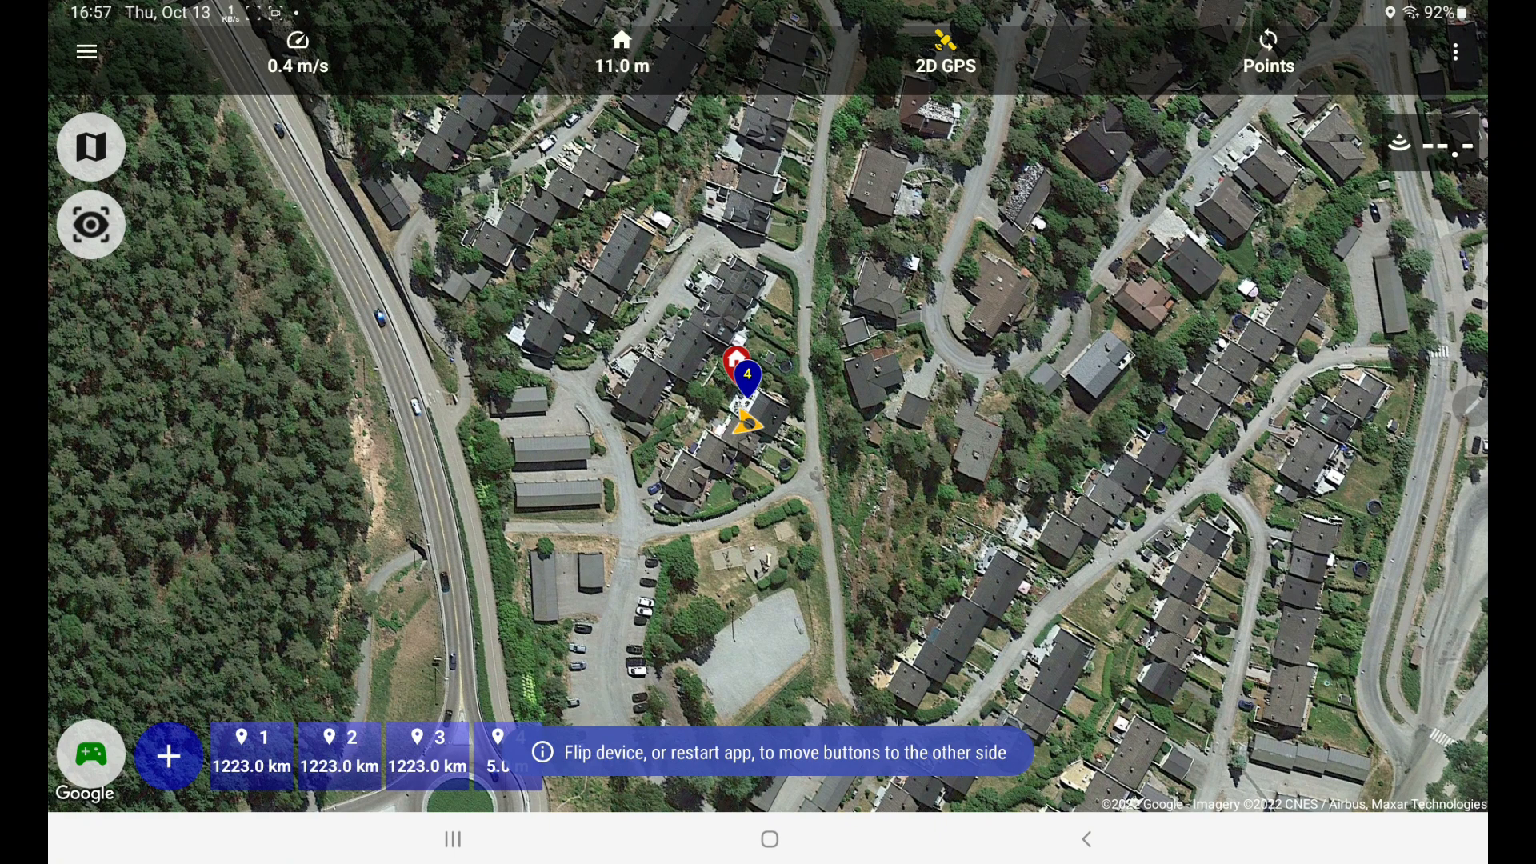
- Show the GPS fix details: 2D fix, 10 satellites, hdop 1.0, with coordinates
click(943, 52)
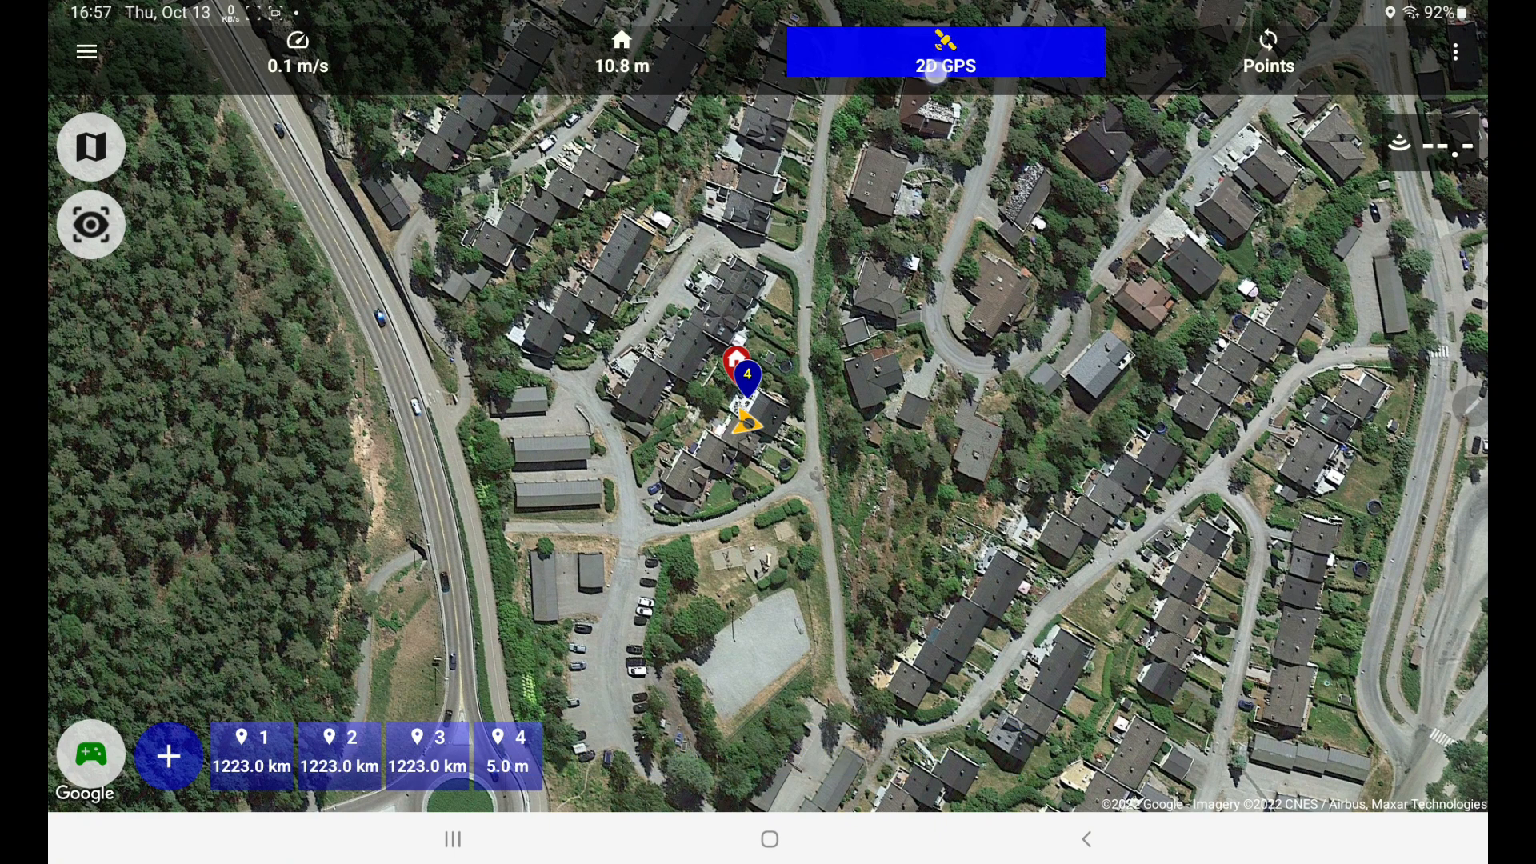
click(943, 53)
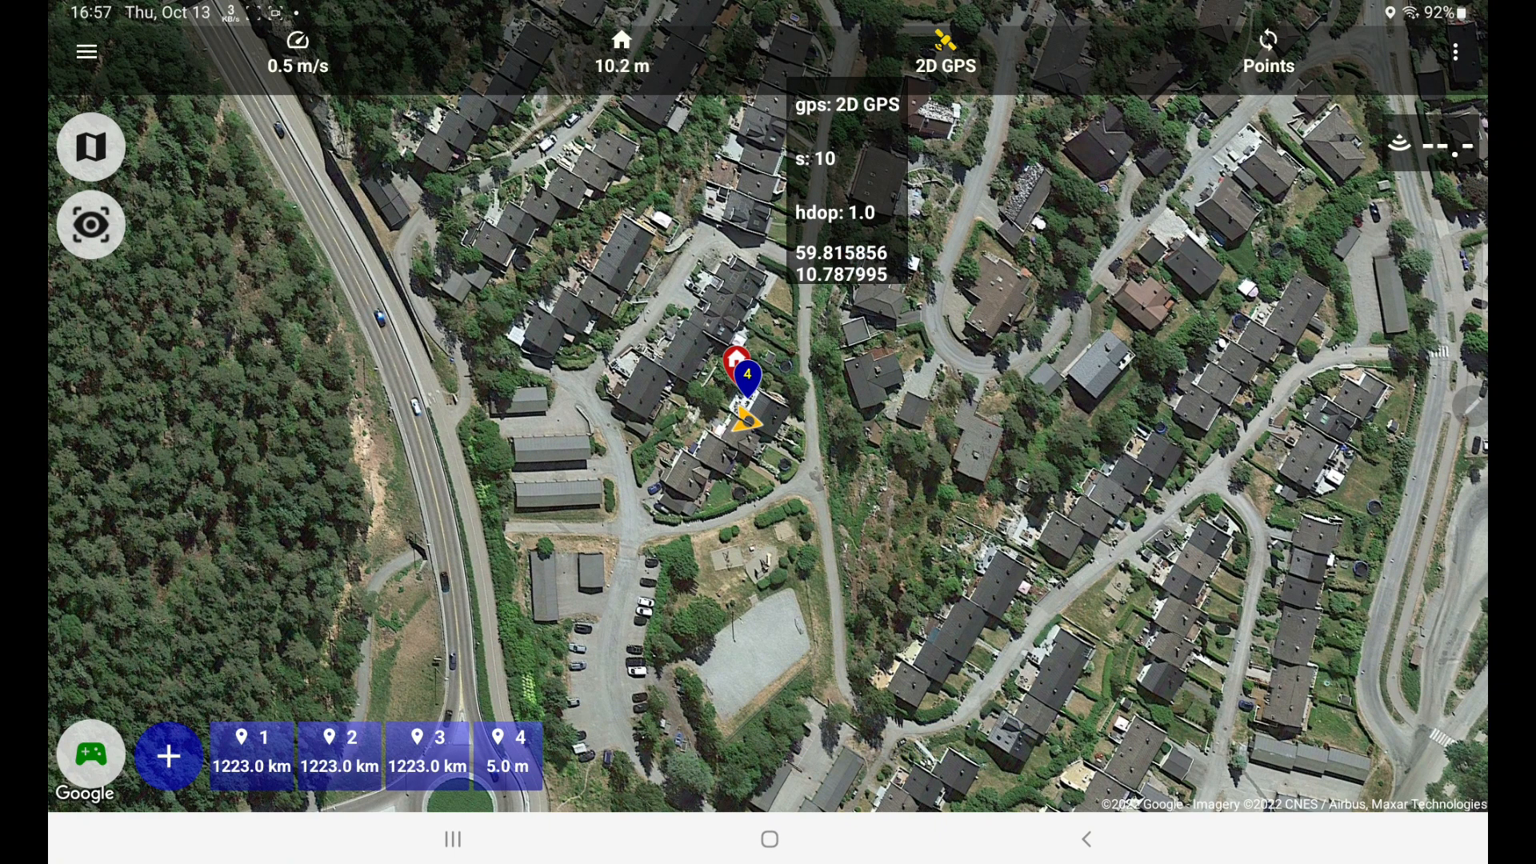